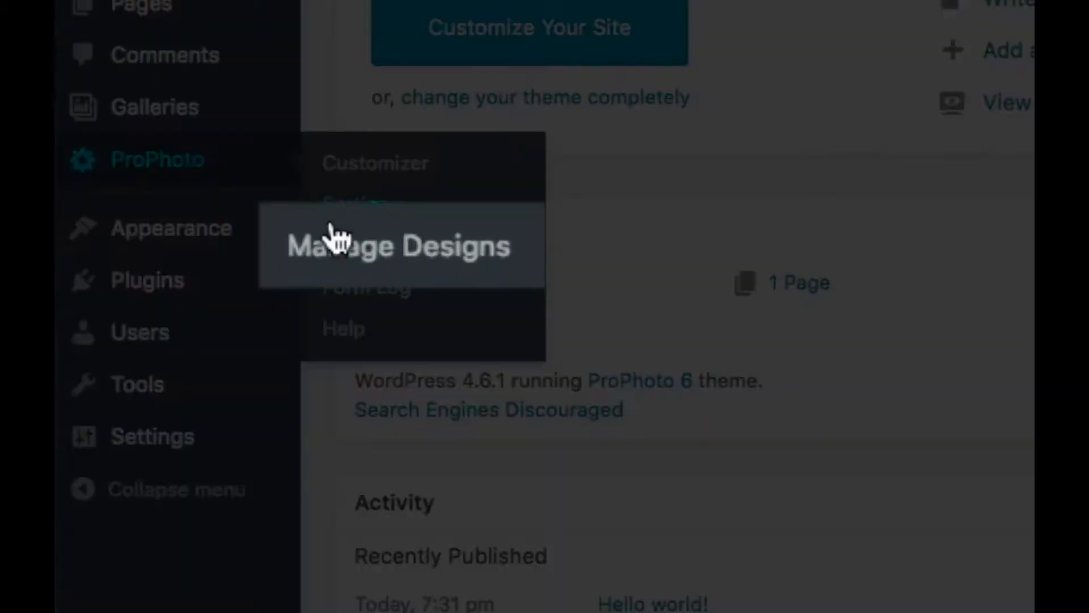
# Go to ProPhoto's Manage Designs page, where Coming Soon/Maintenance Mode is the live design.
pyautogui.click(398, 246)
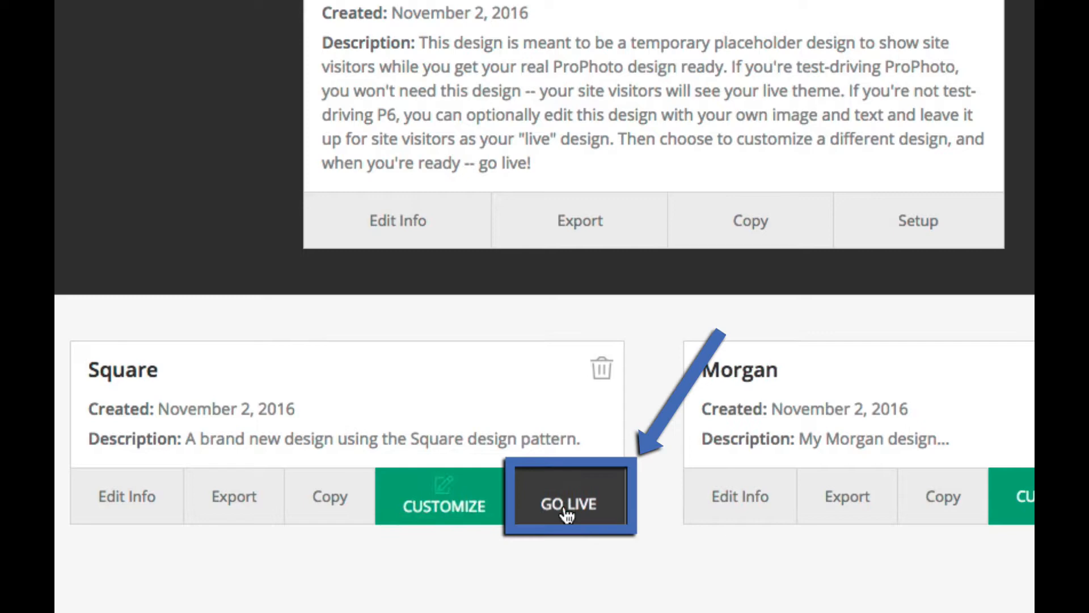
pyautogui.click(567, 504)
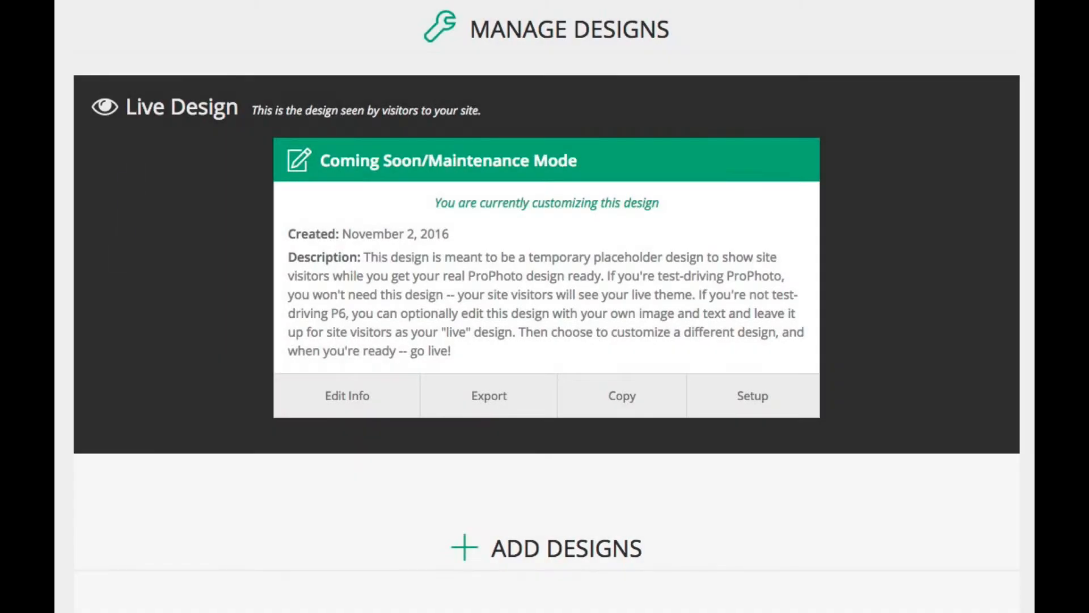
pyautogui.click(165, 106)
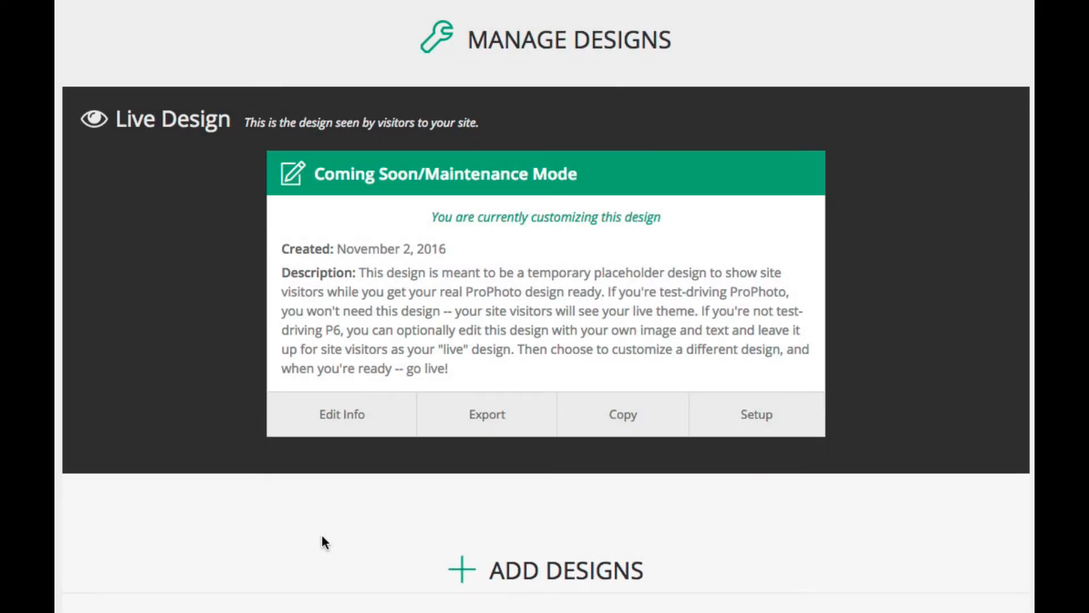
# Create a new design from the Square pattern card under Add Designs.
pyautogui.scroll(-3)
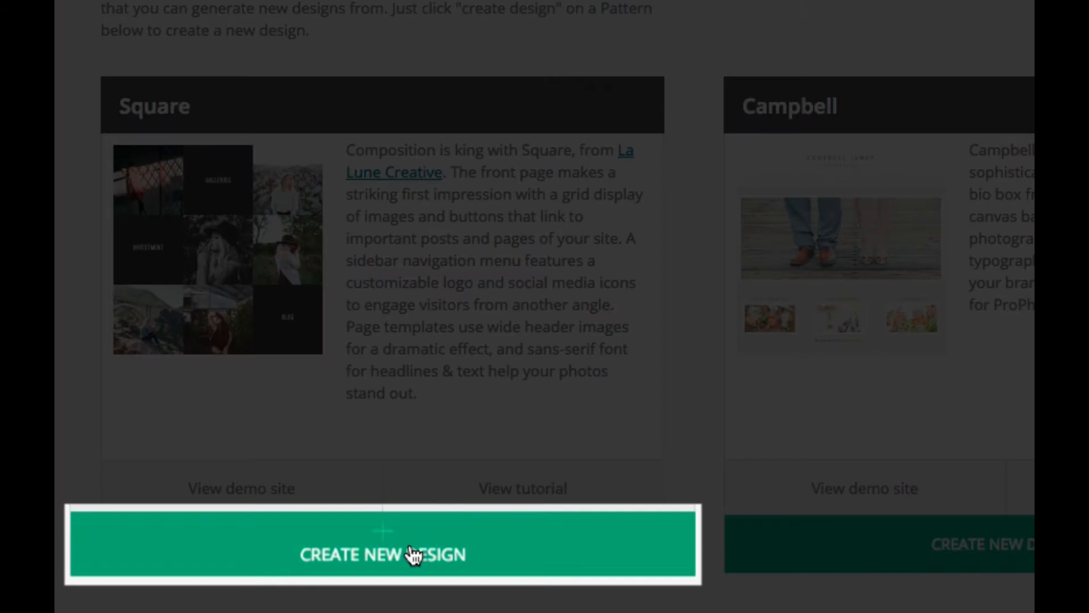
pyautogui.click(411, 554)
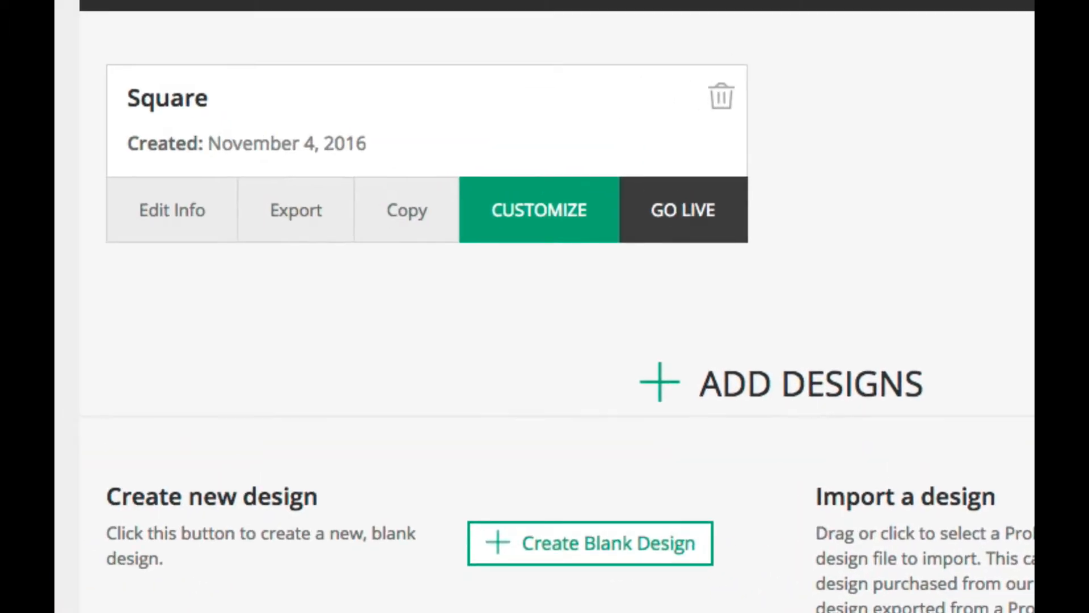
pyautogui.moveTo(631, 354)
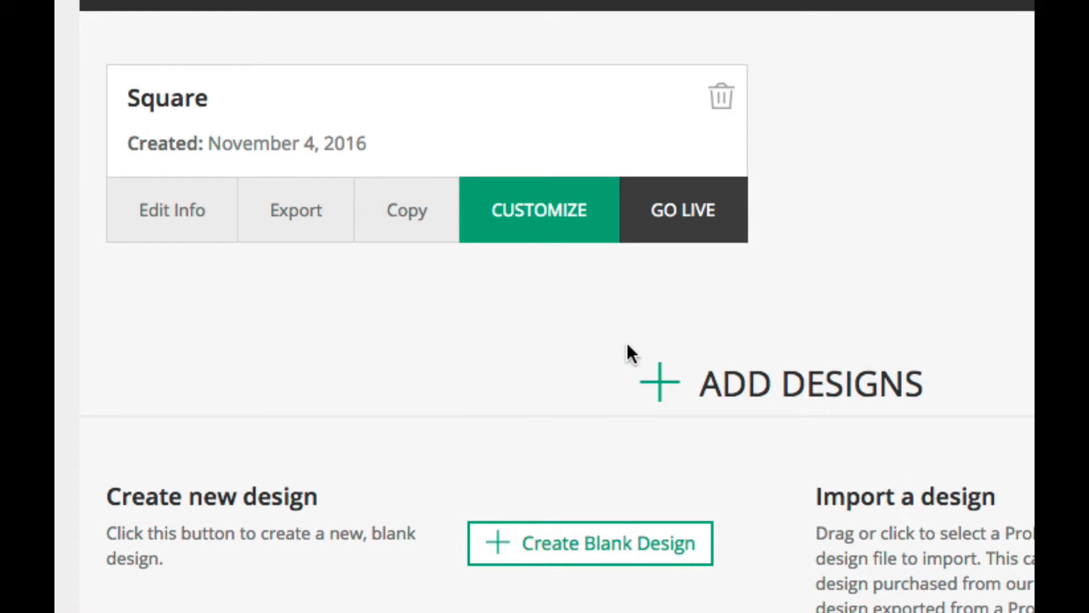
pyautogui.click(540, 226)
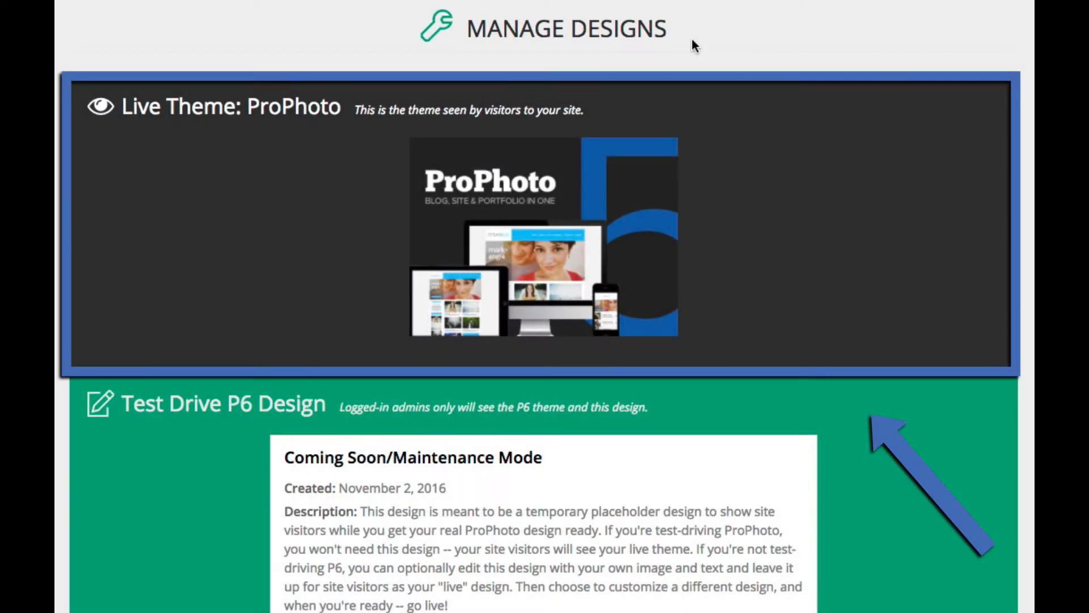
# Test-drive the Square design and return to the included design patterns list.
pyautogui.scroll(-3)
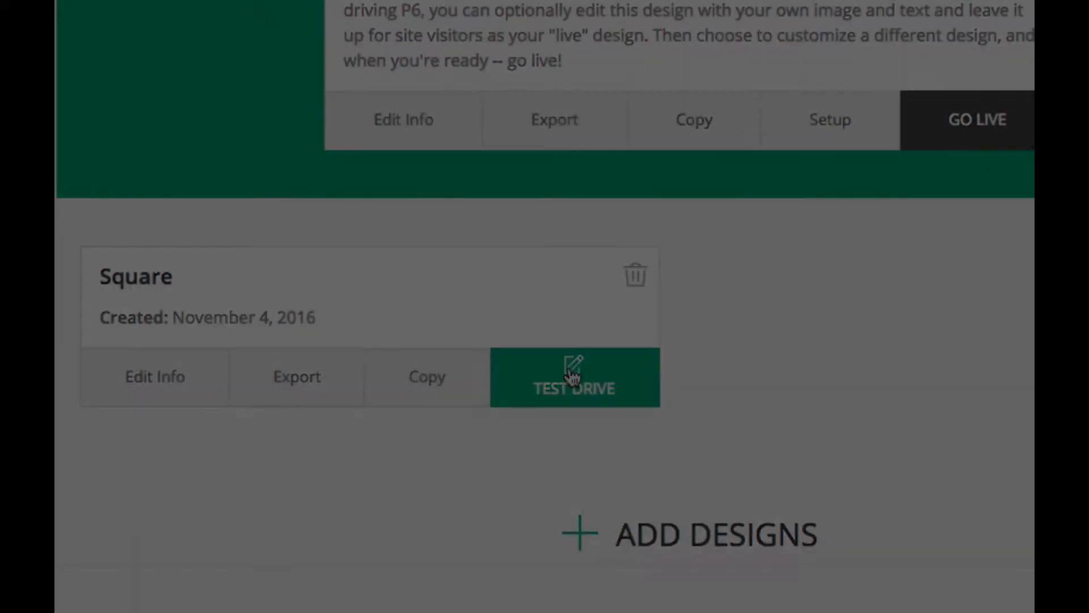
pyautogui.click(574, 377)
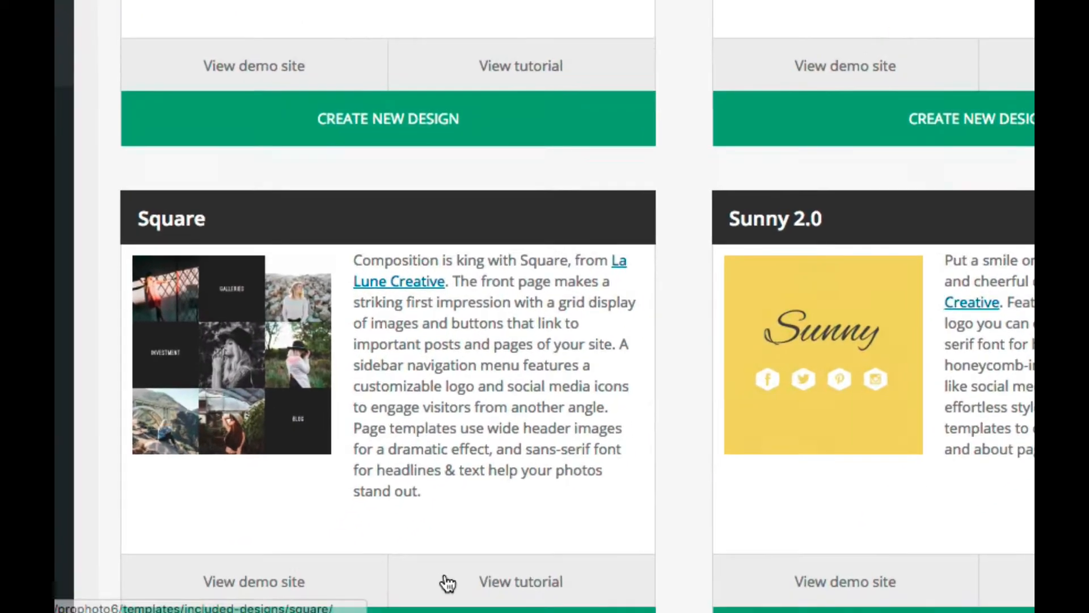
# Copy the Square design as 'Square - Final Design' and start customizing the copy.
pyautogui.click(388, 119)
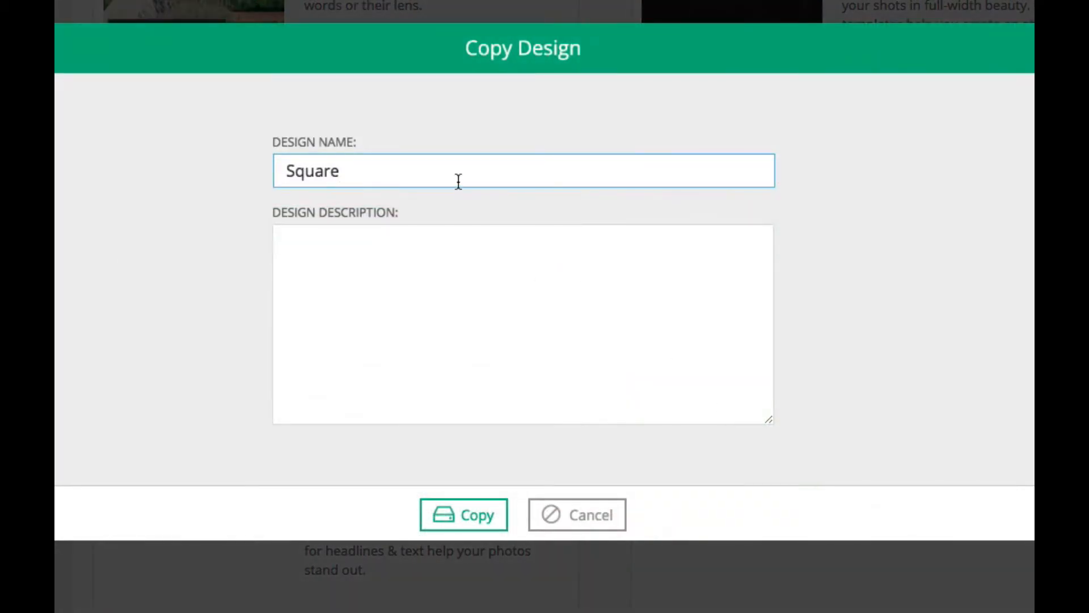
pyautogui.write('- Final Design')
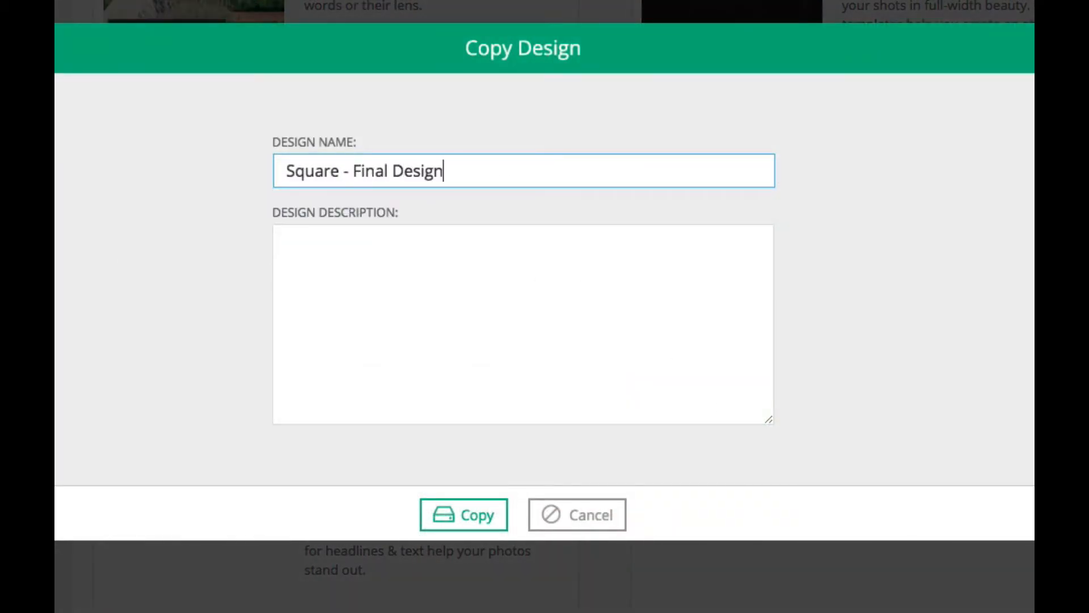
pyautogui.click(463, 515)
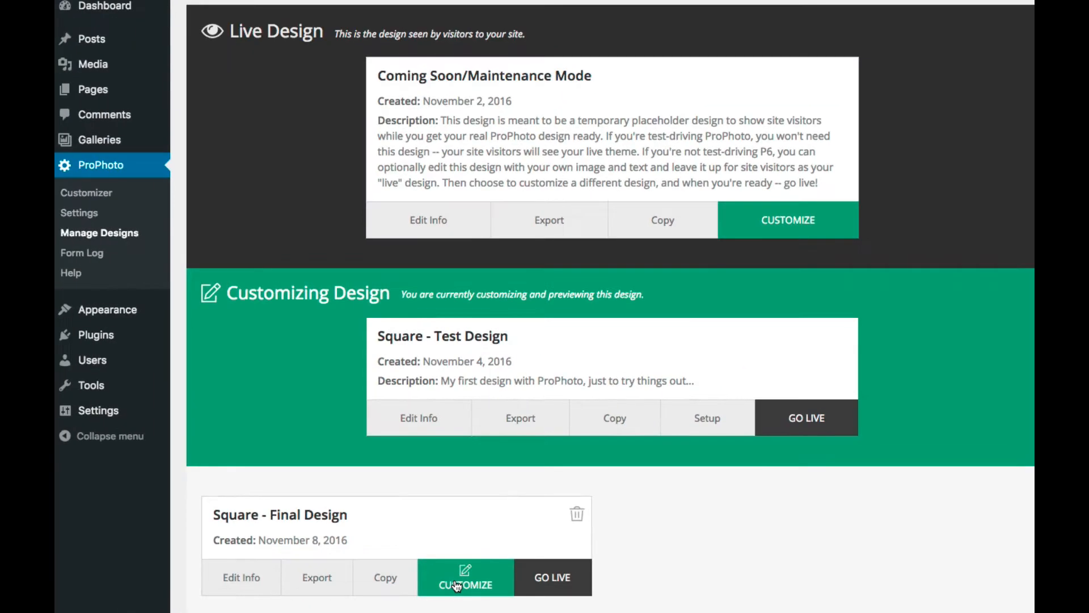
pyautogui.click(465, 578)
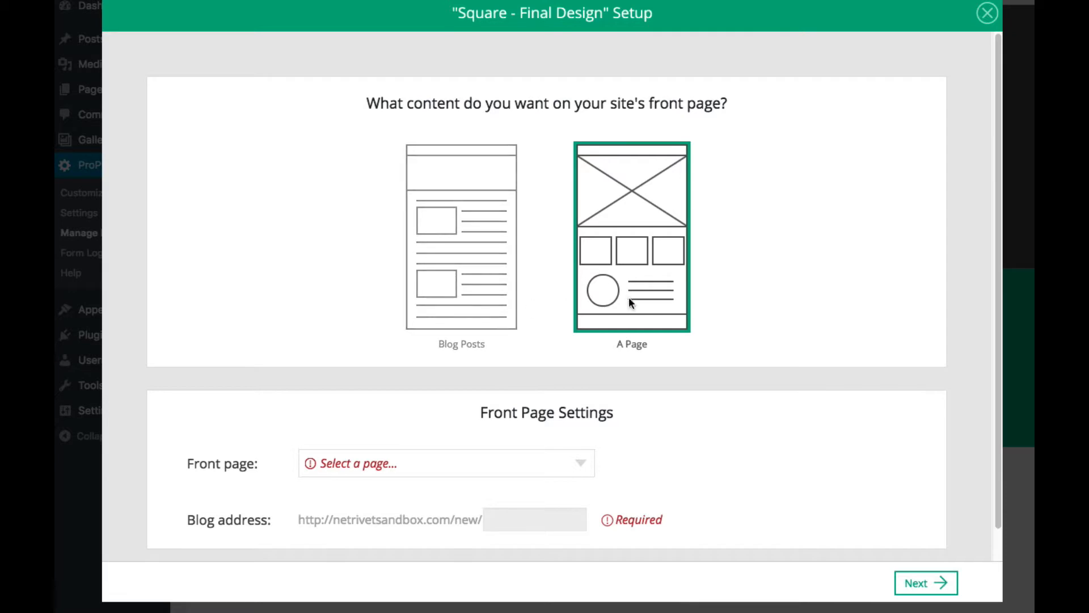
# Set Home as the front page and 'blog' as the blog address in the setup wizard.
pyautogui.click(446, 463)
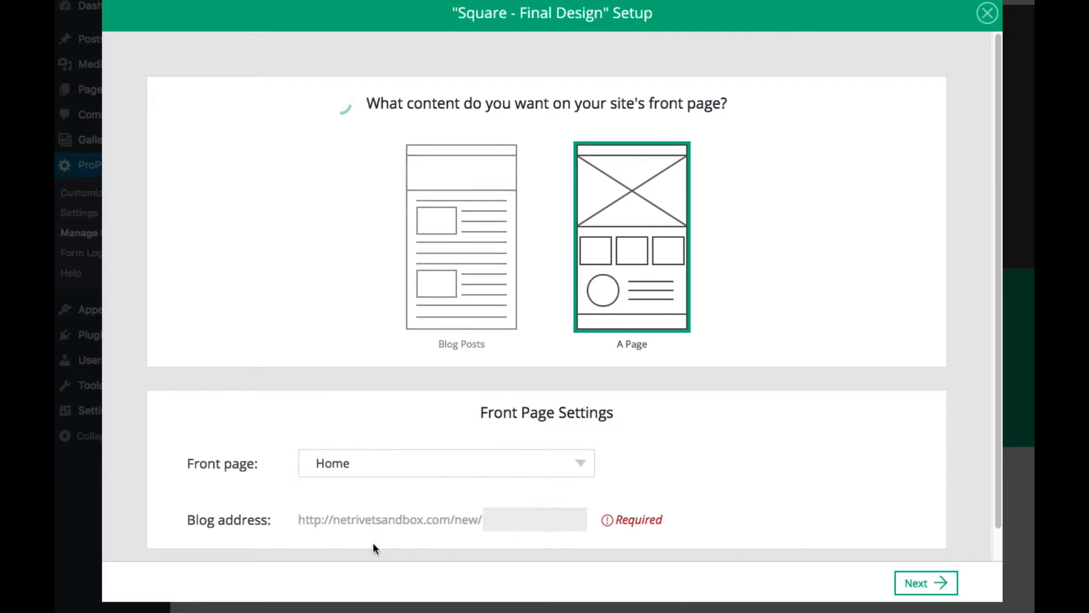
pyautogui.write('blog')
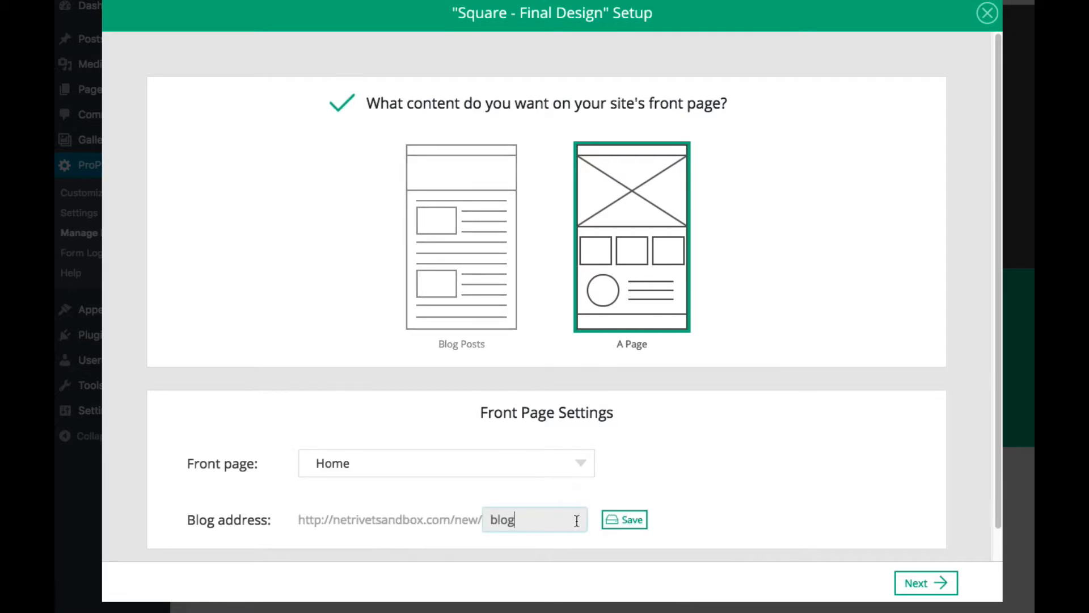
pyautogui.click(624, 520)
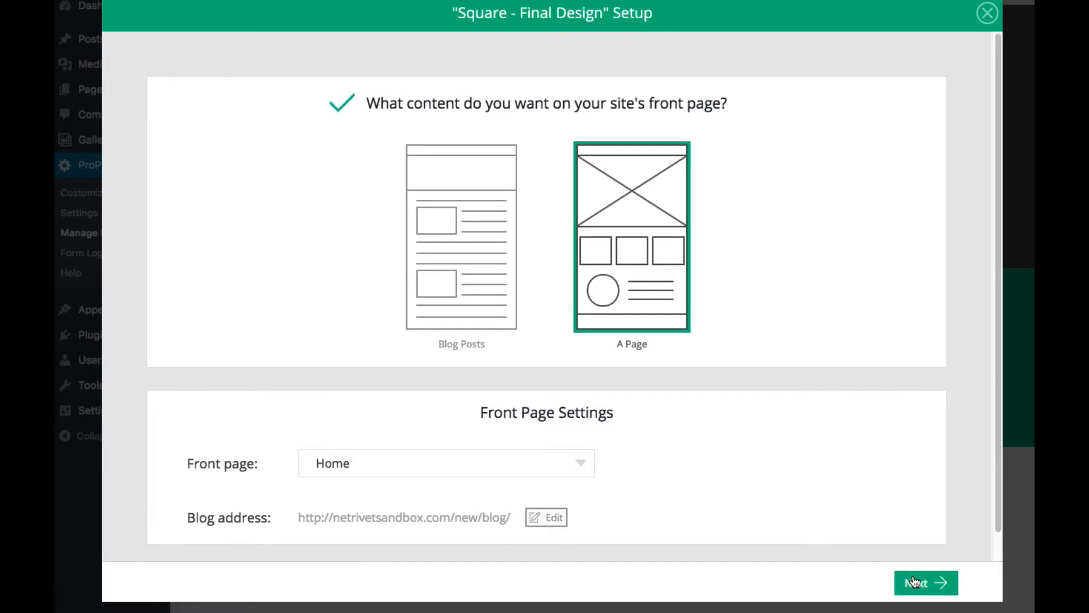
pyautogui.click(921, 583)
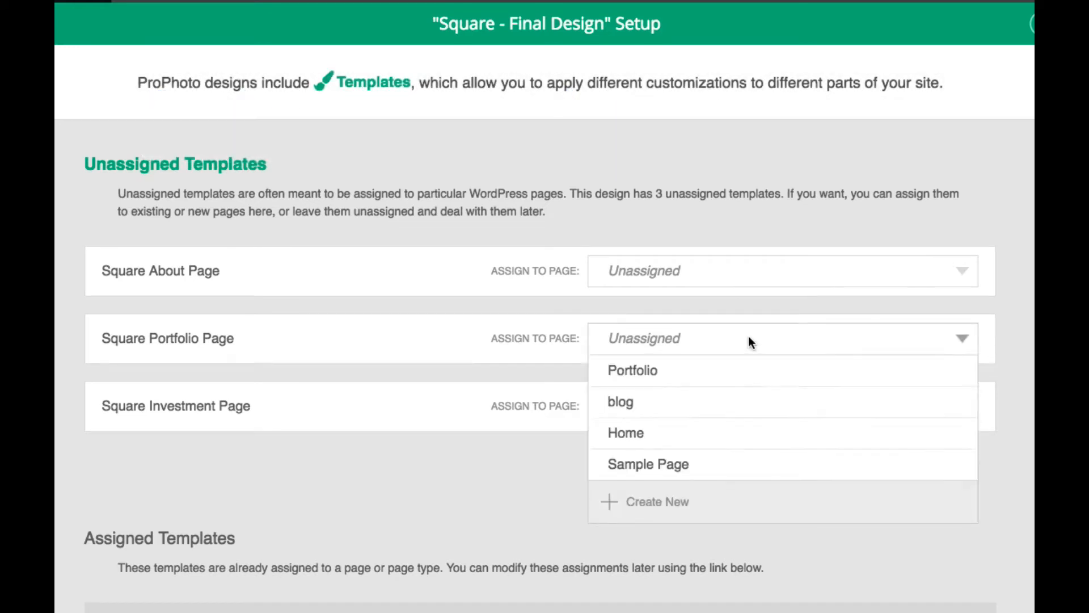
# Assign the Portfolio and About pages to their templates and continue to menu assignment.
pyautogui.click(631, 370)
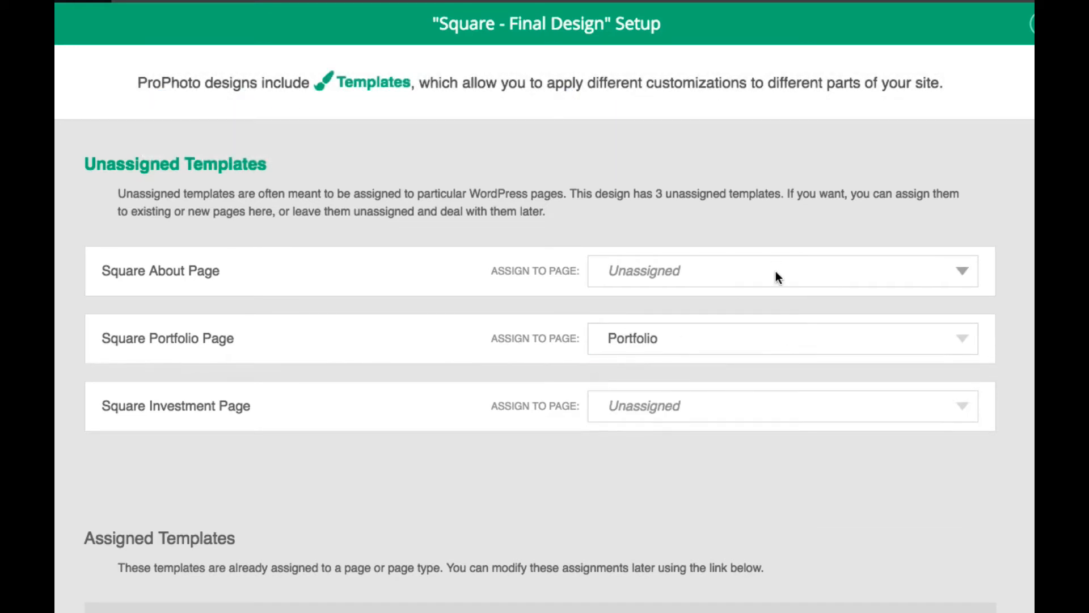
pyautogui.write('About')
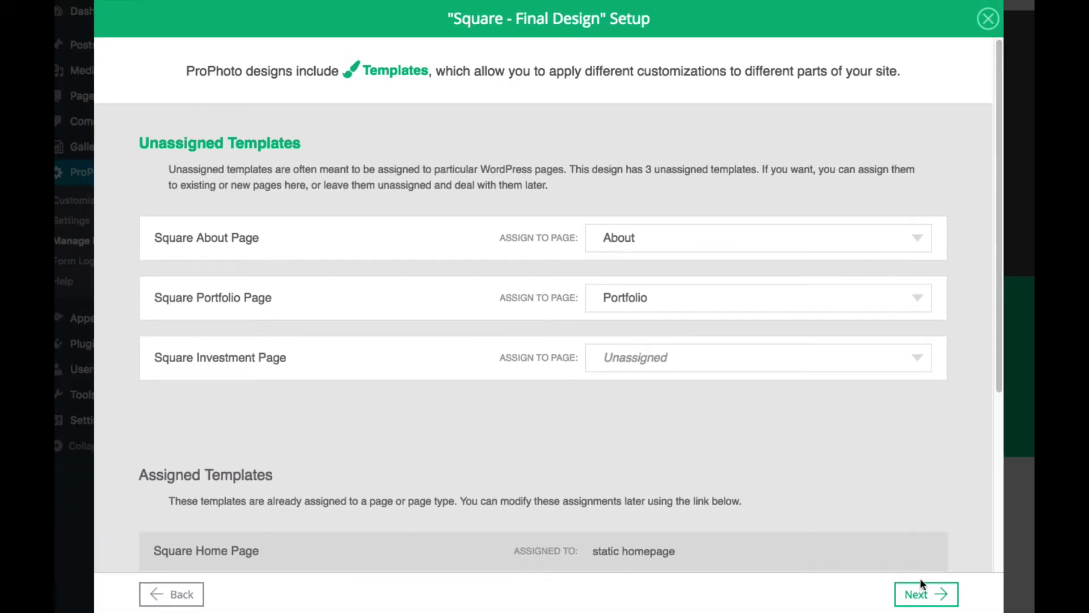
pyautogui.click(928, 609)
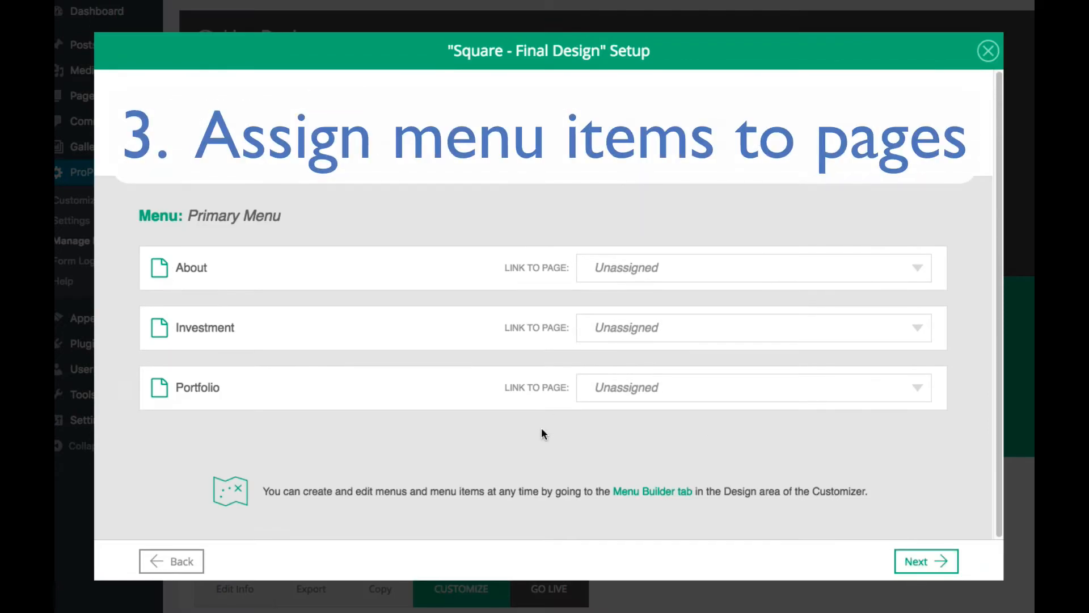
# Link the About menu item, create an Investment page, and finish the setup walkthrough.
pyautogui.click(752, 267)
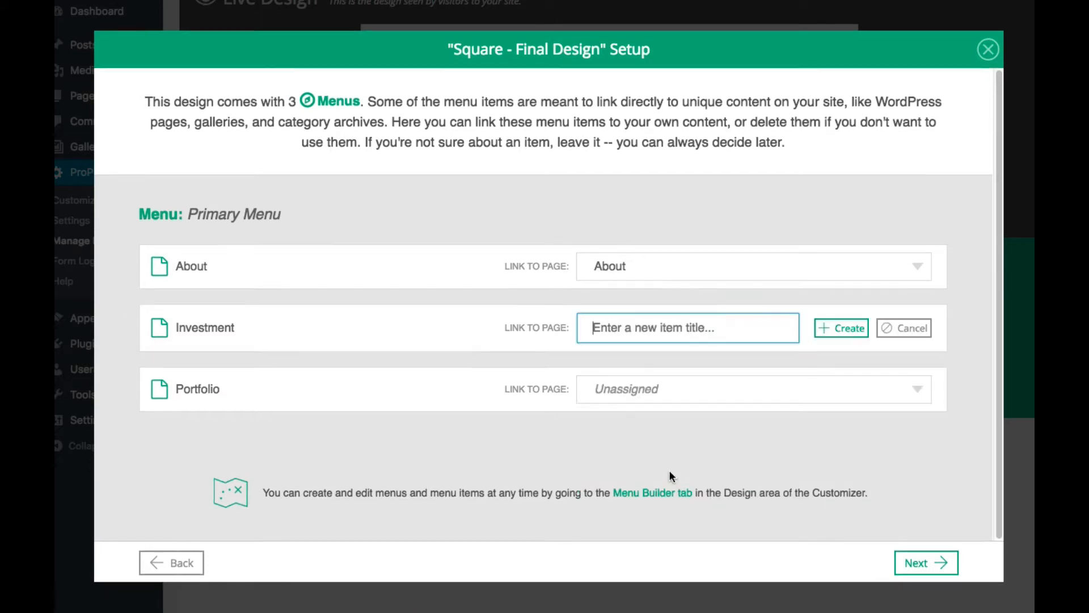
pyautogui.click(844, 328)
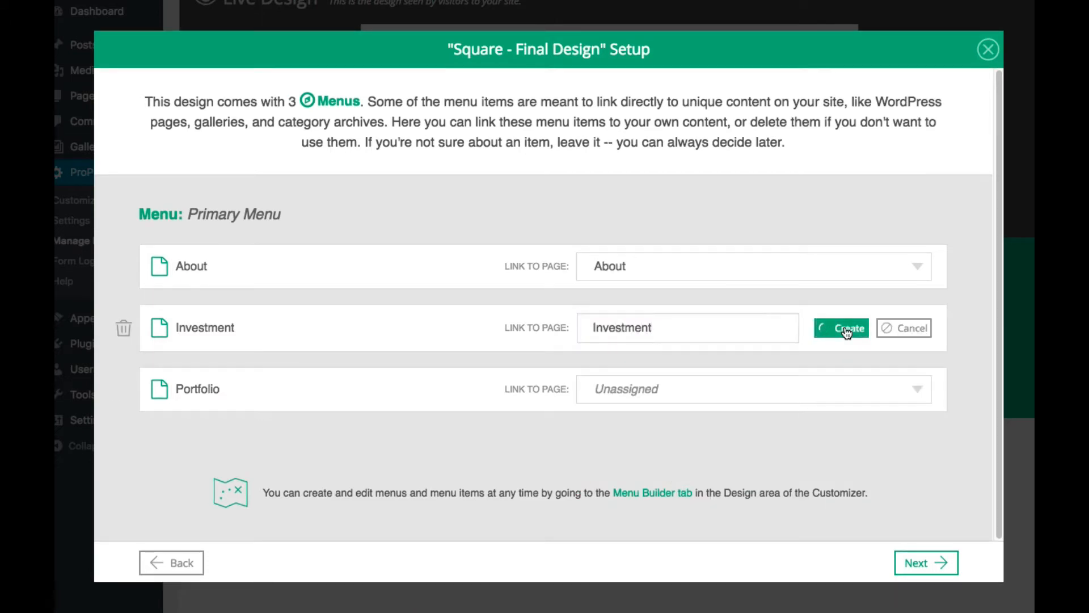
pyautogui.click(926, 562)
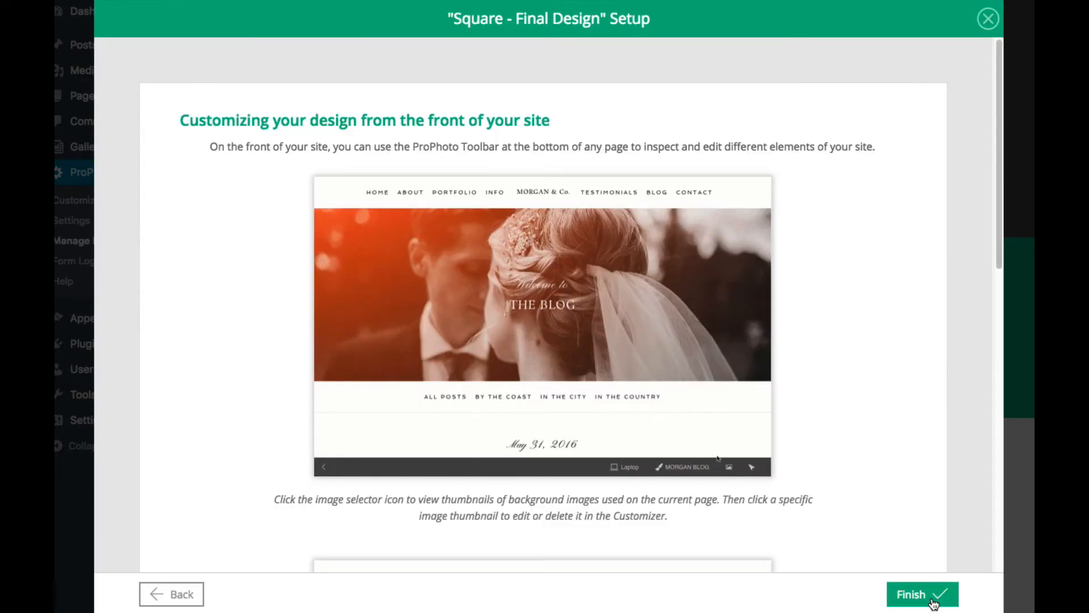
pyautogui.click(922, 610)
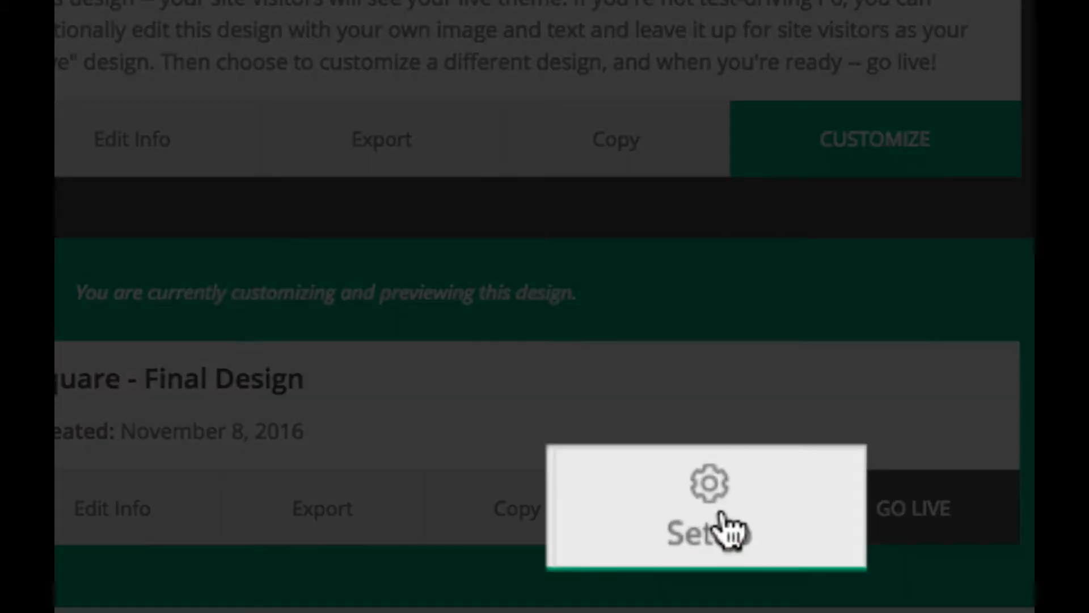
# Reopen the Square - Final Design setup to review Front Page Settings, then close it.
pyautogui.click(706, 506)
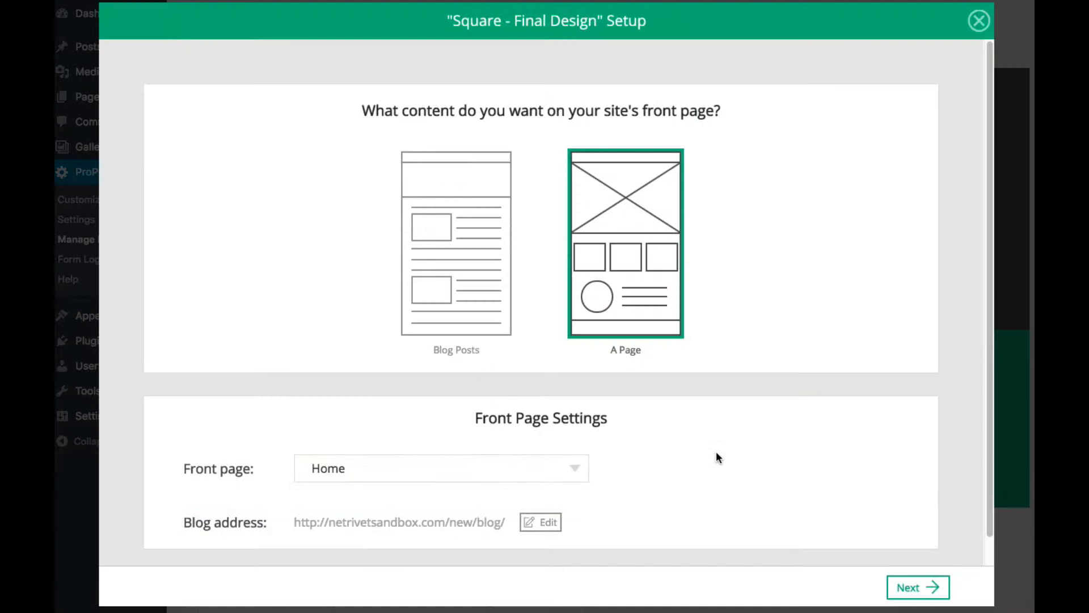
pyautogui.click(977, 18)
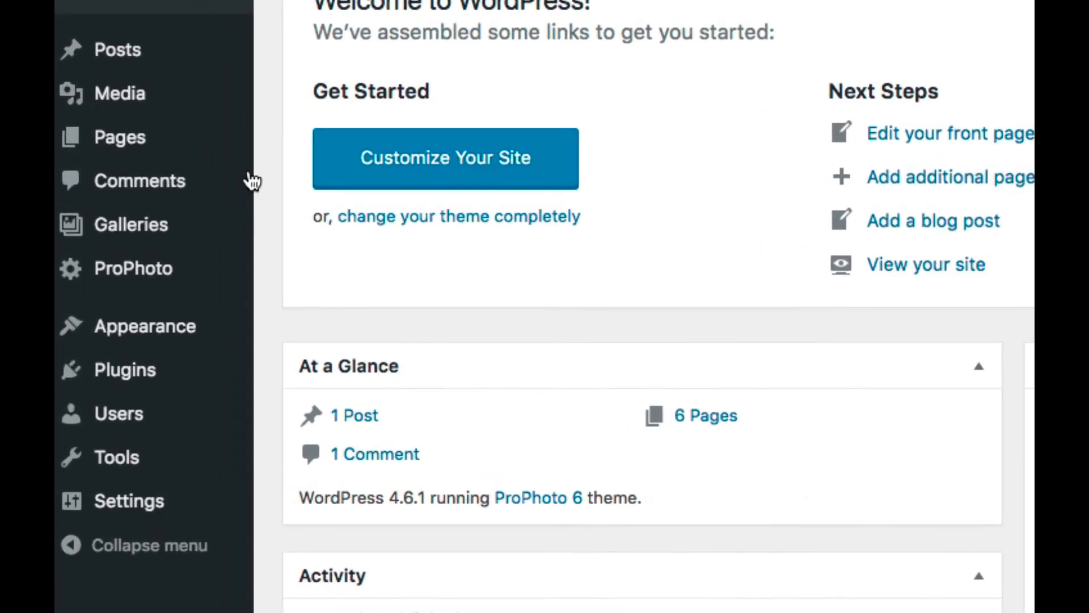
pyautogui.moveTo(134, 268)
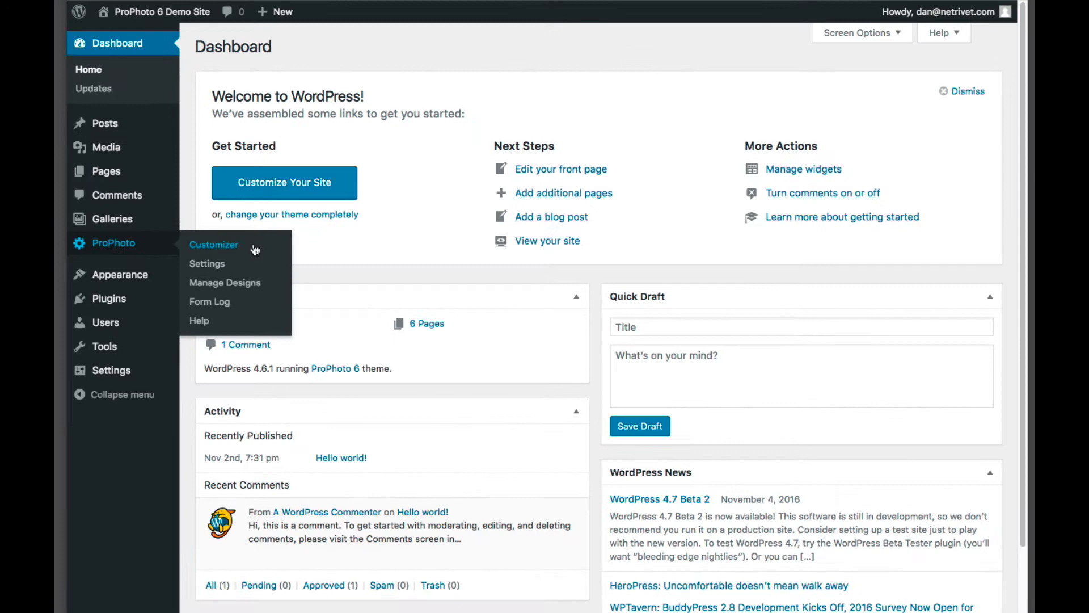
# Launch the ProPhoto Customizer showing the Square Base Template layout.
pyautogui.click(213, 245)
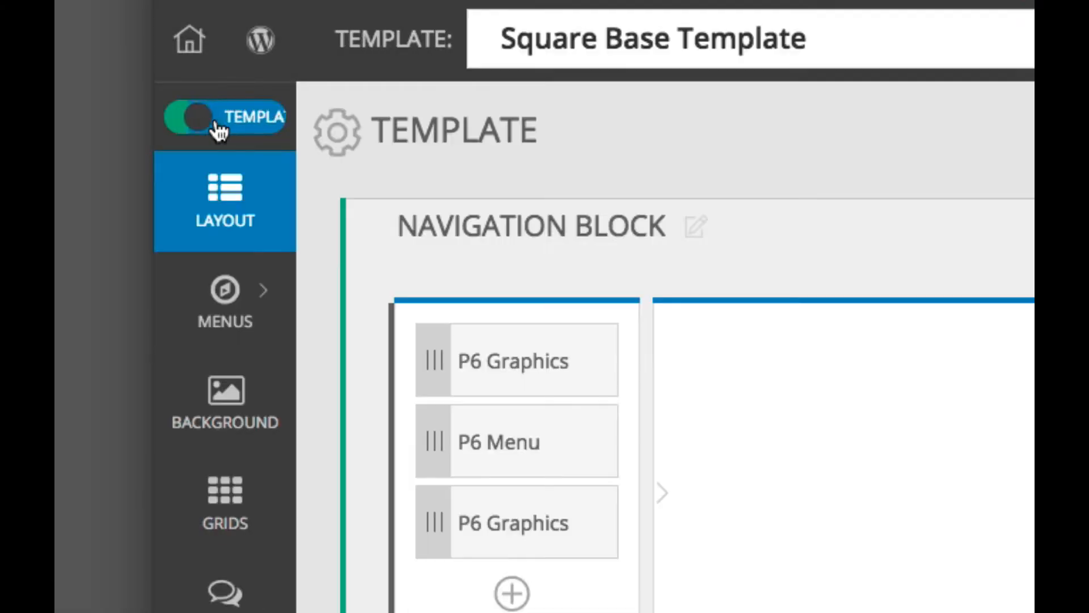
pyautogui.click(221, 119)
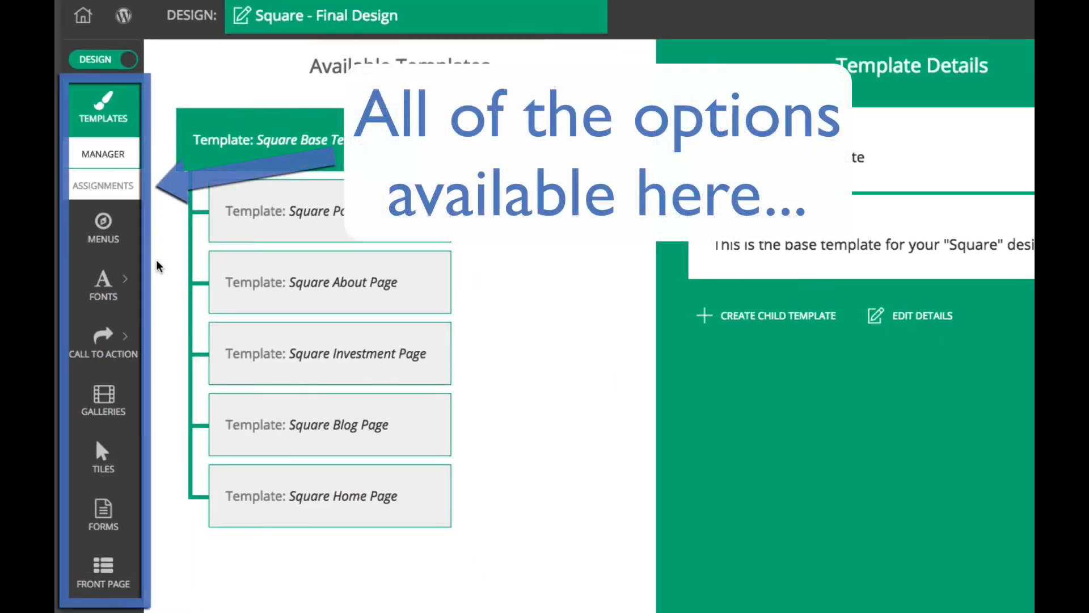
pyautogui.moveTo(159, 313)
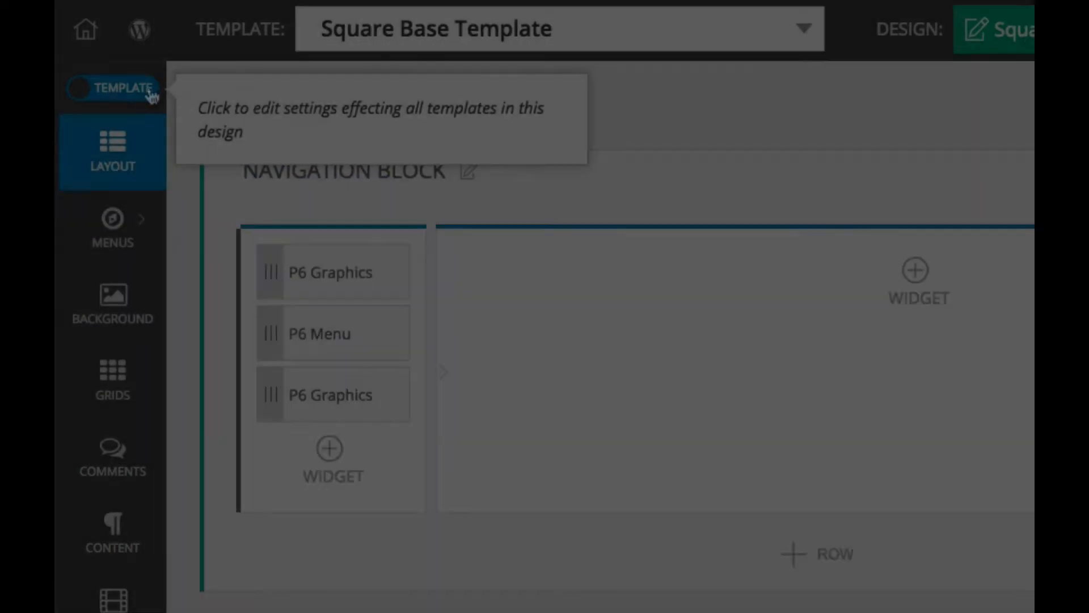
pyautogui.click(115, 89)
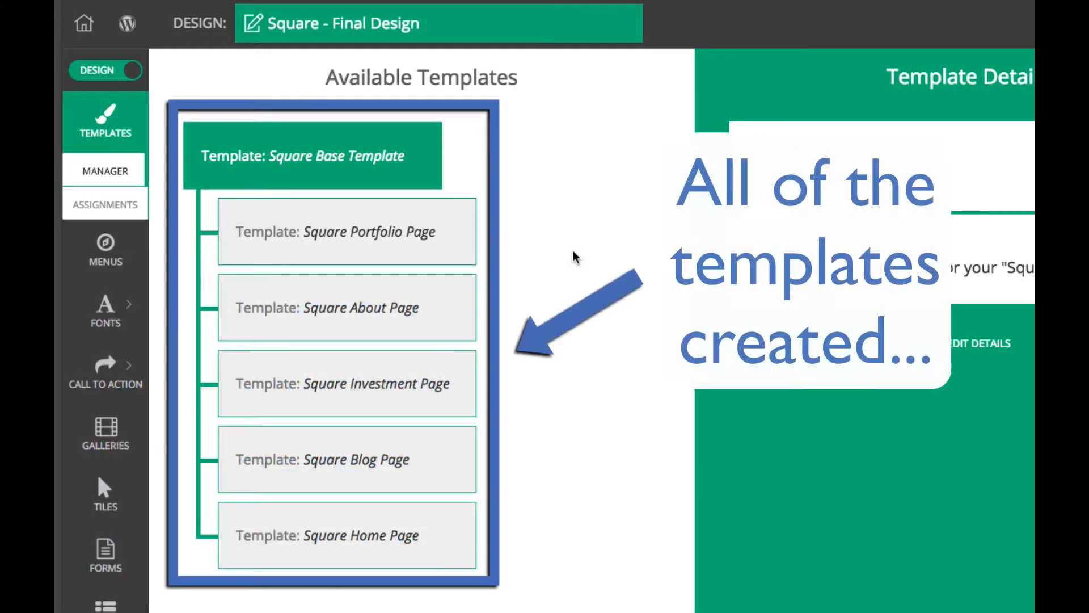
pyautogui.moveTo(502, 243)
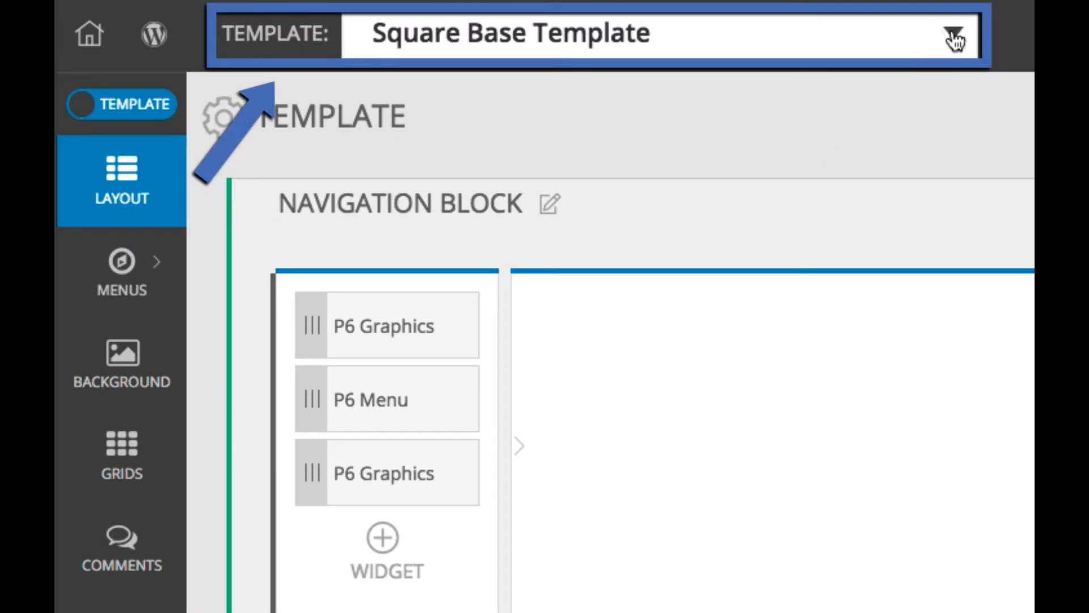
pyautogui.click(953, 36)
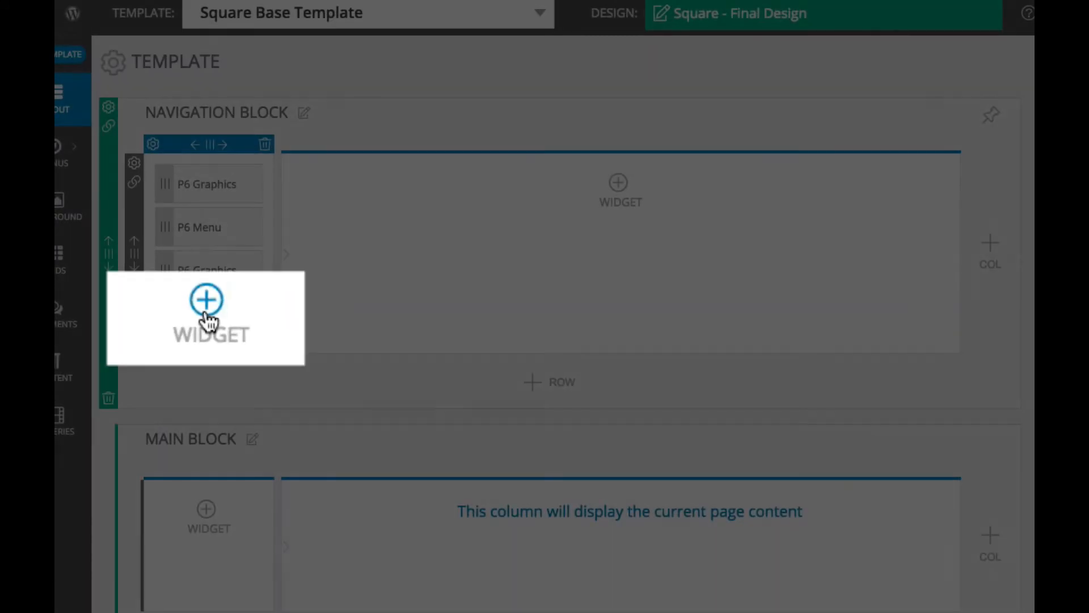
pyautogui.click(207, 300)
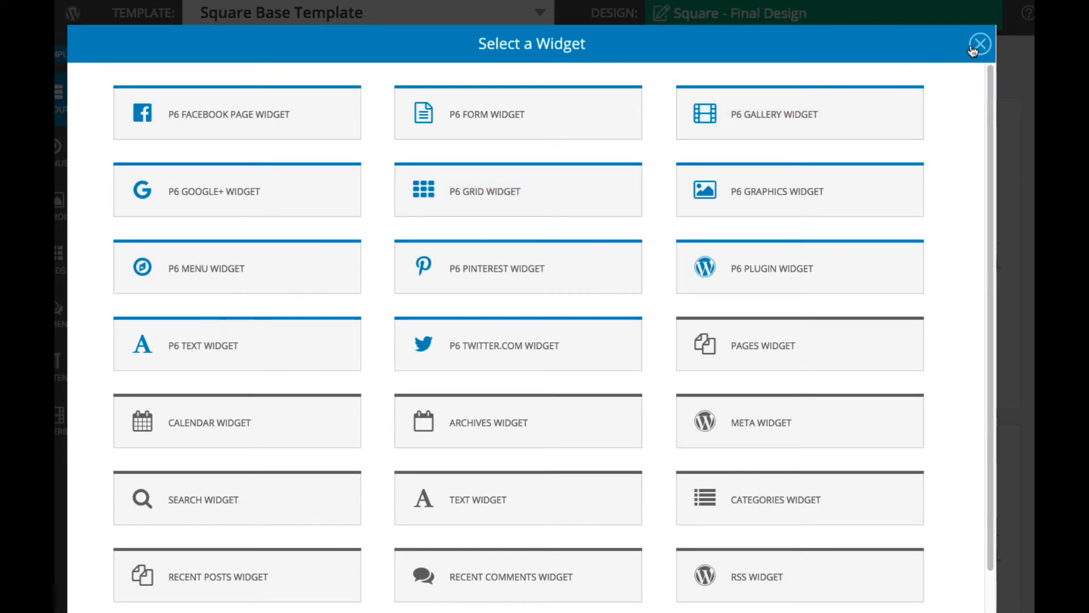
pyautogui.click(979, 44)
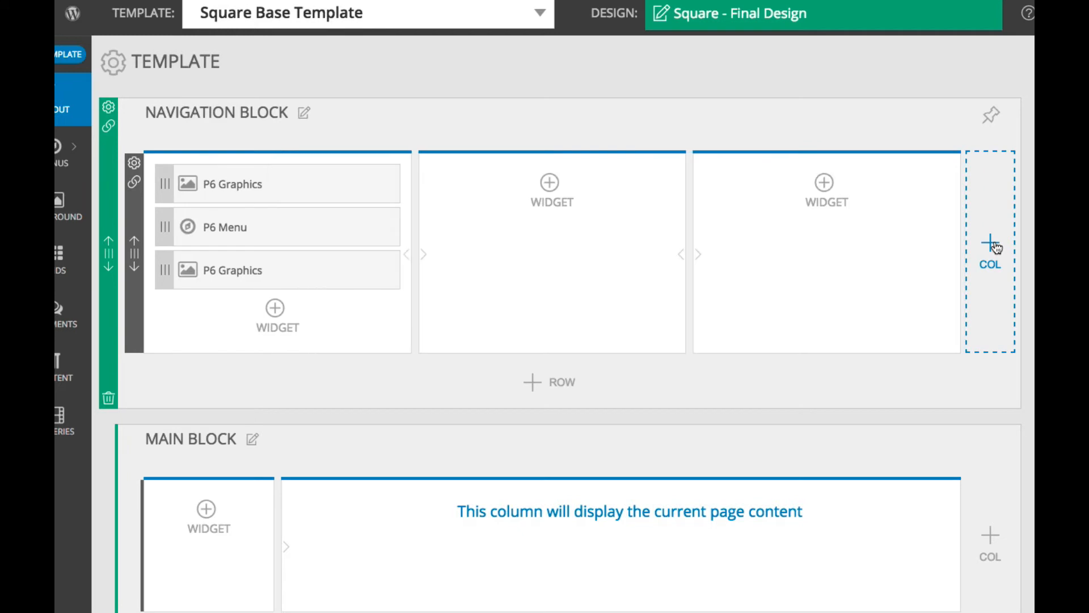
pyautogui.click(948, 149)
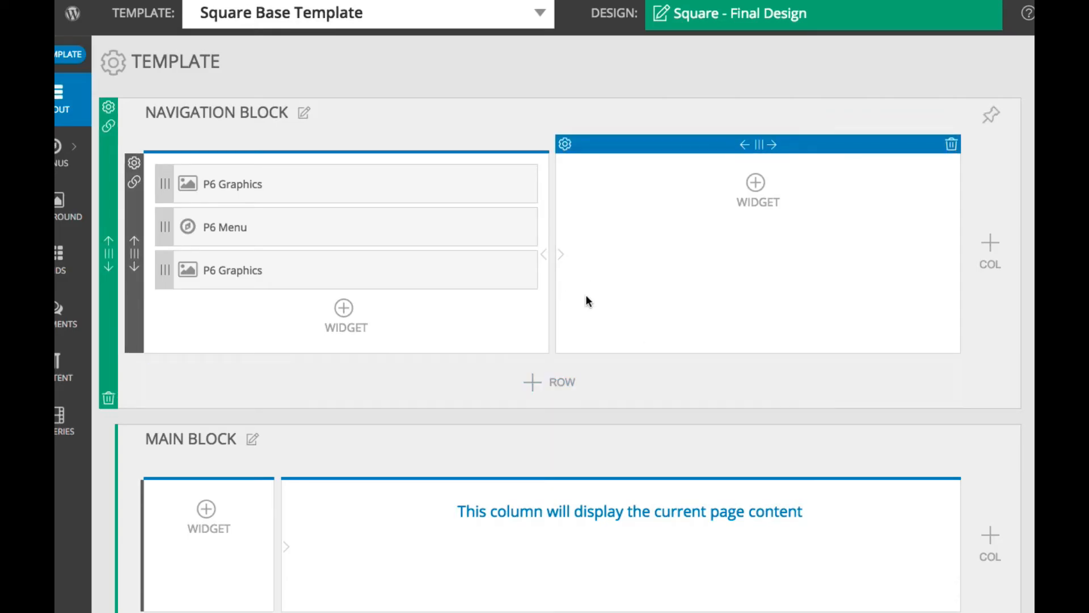
pyautogui.moveTo(564, 150)
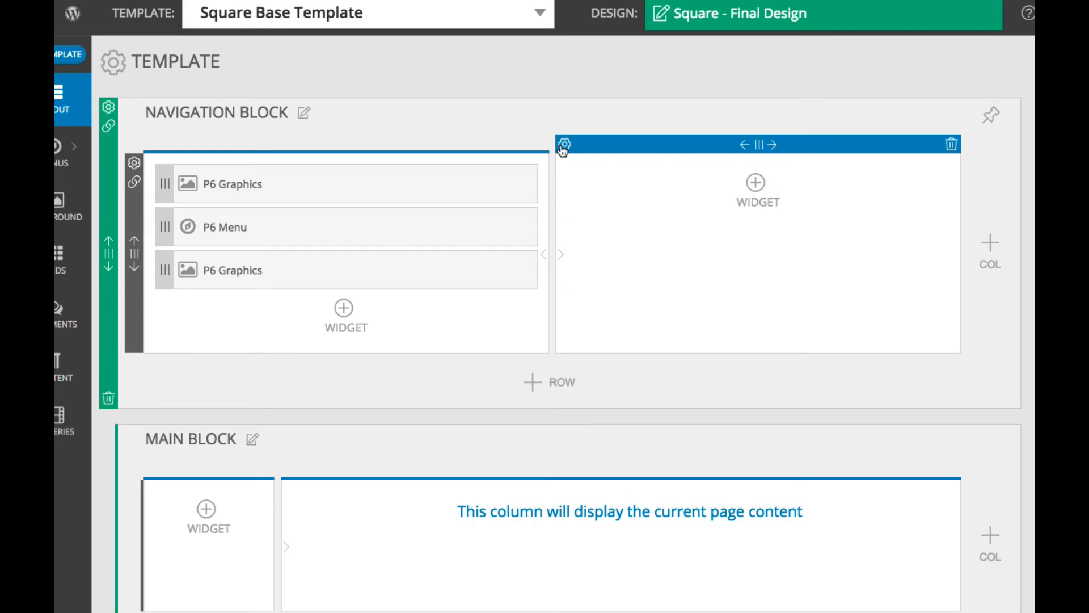
pyautogui.click(563, 146)
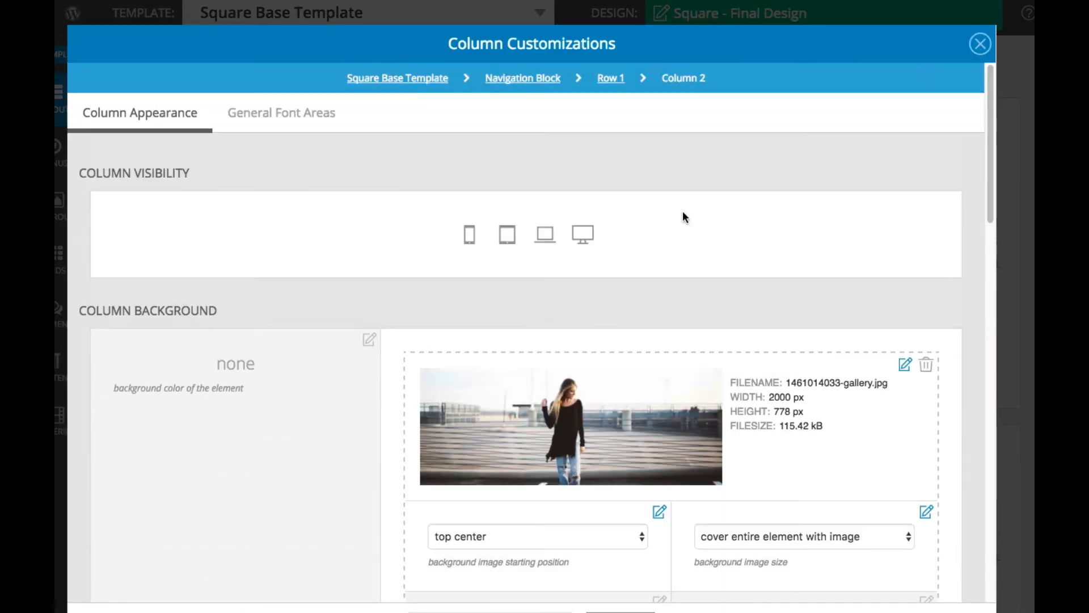
pyautogui.click(977, 43)
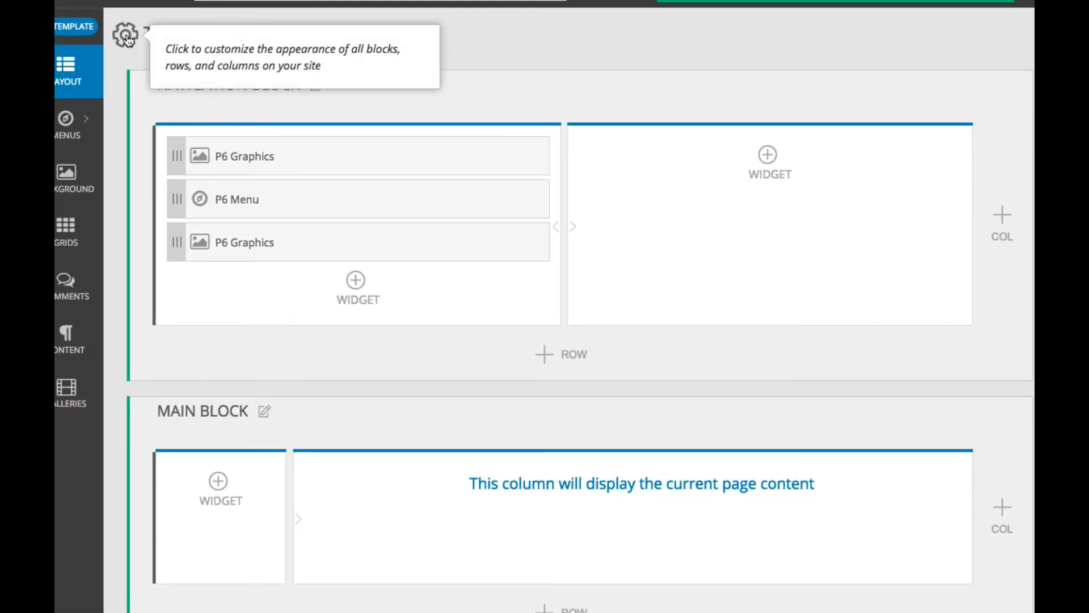
pyautogui.click(122, 33)
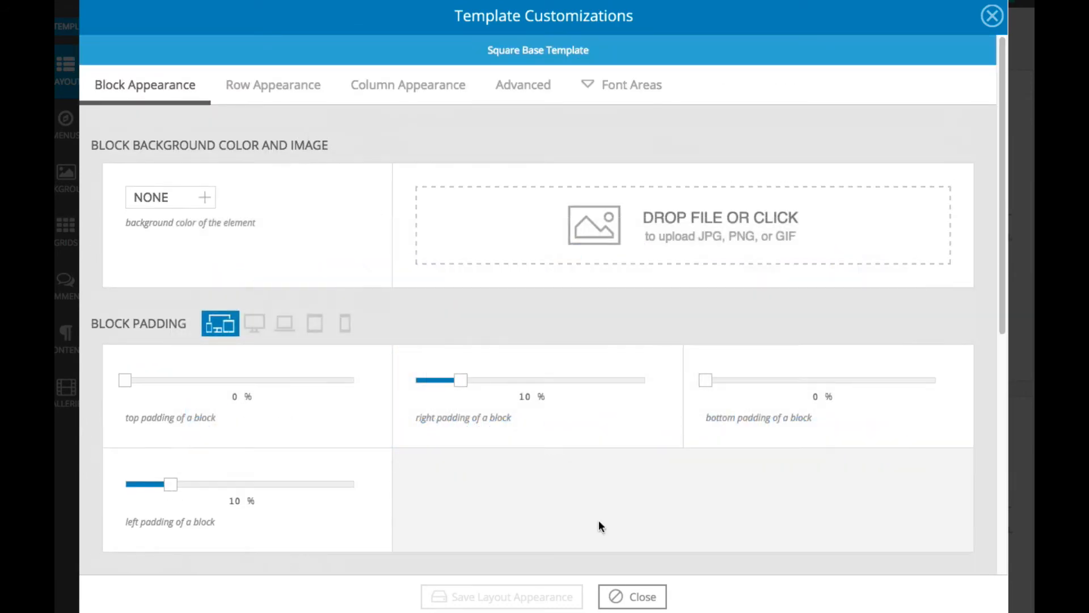
pyautogui.click(642, 597)
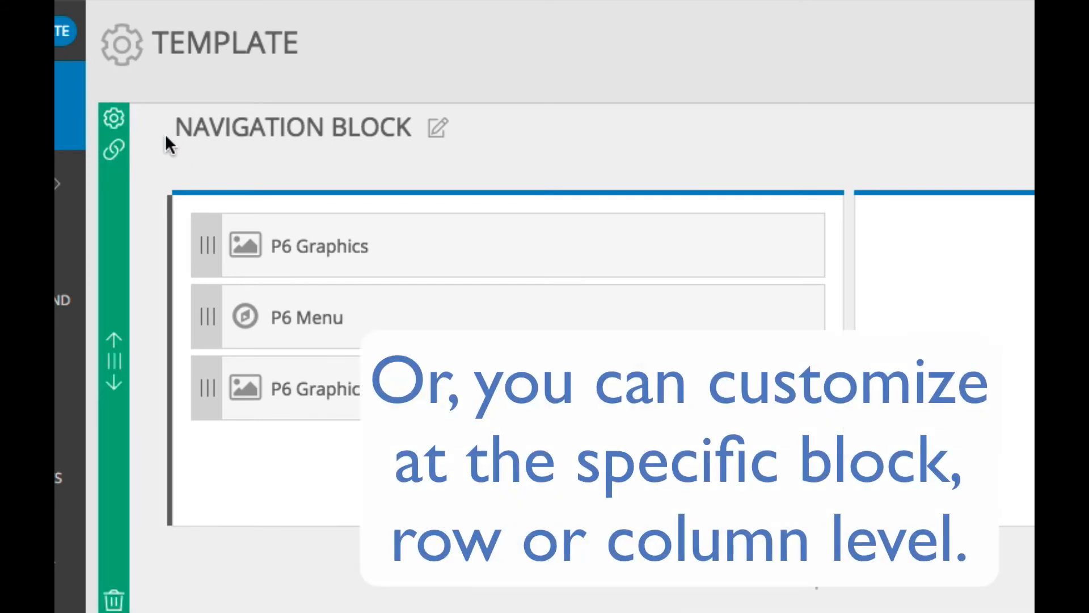
pyautogui.moveTo(116, 119)
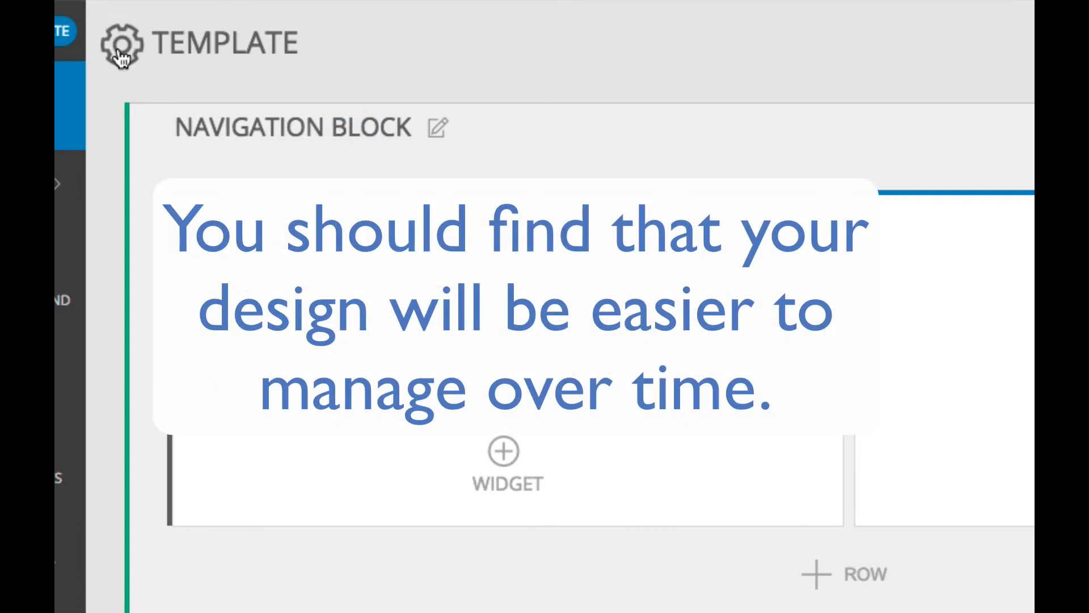
pyautogui.moveTo(381, 62)
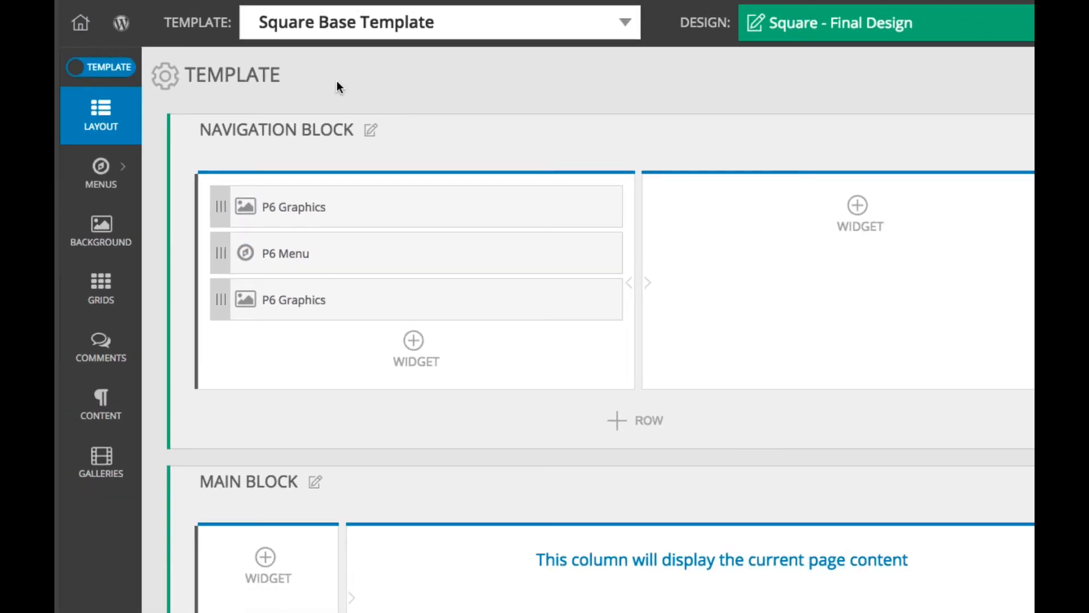
pyautogui.moveTo(125, 75)
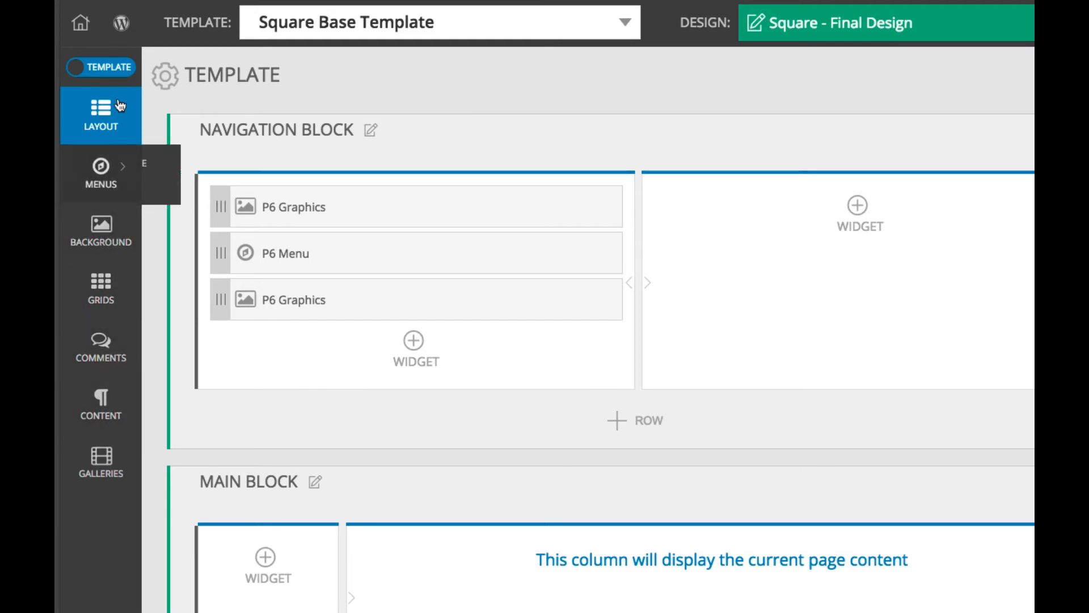
# Toggle between Design and Template views of Square Base Template, then go to the live Square Studios site.
pyautogui.click(100, 67)
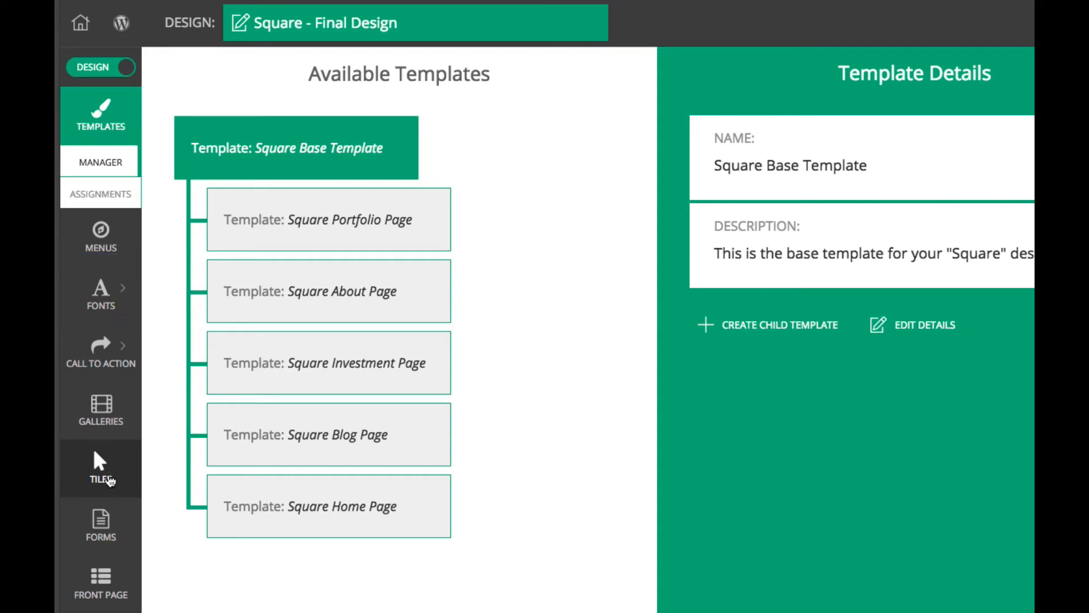
pyautogui.click(108, 67)
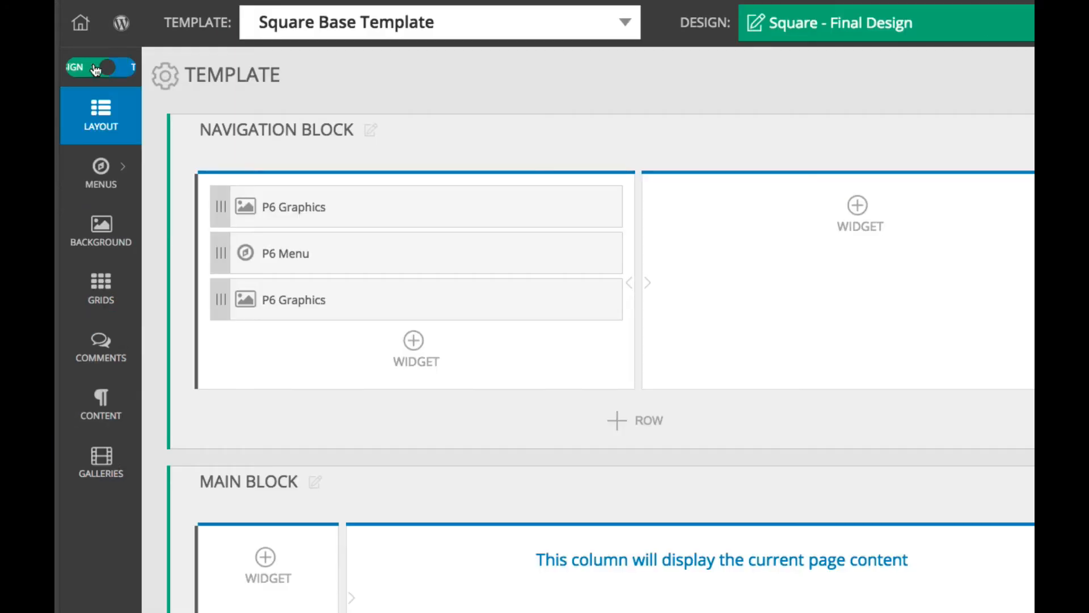
pyautogui.click(101, 67)
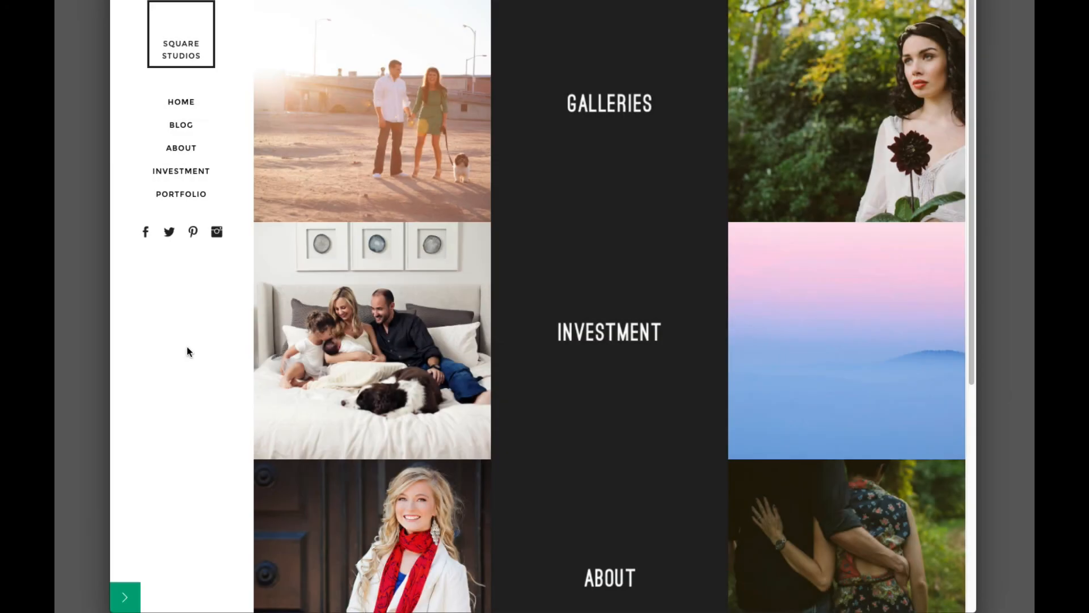
pyautogui.moveTo(189, 370)
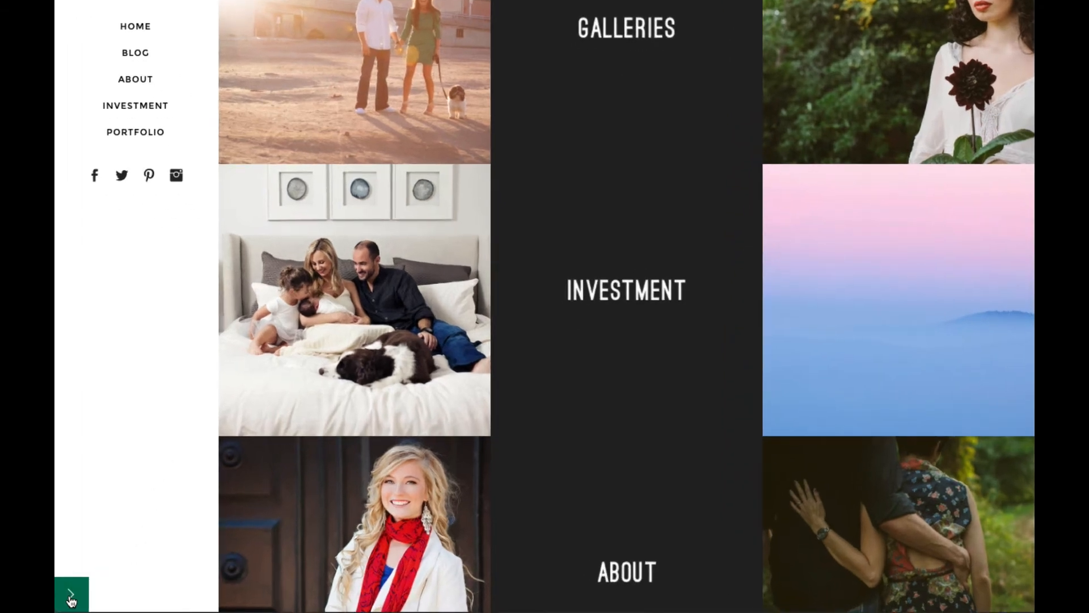
# Expand the ProPhoto bar showing Square - Final Design and enable the layout inspect filter.
pyautogui.click(71, 596)
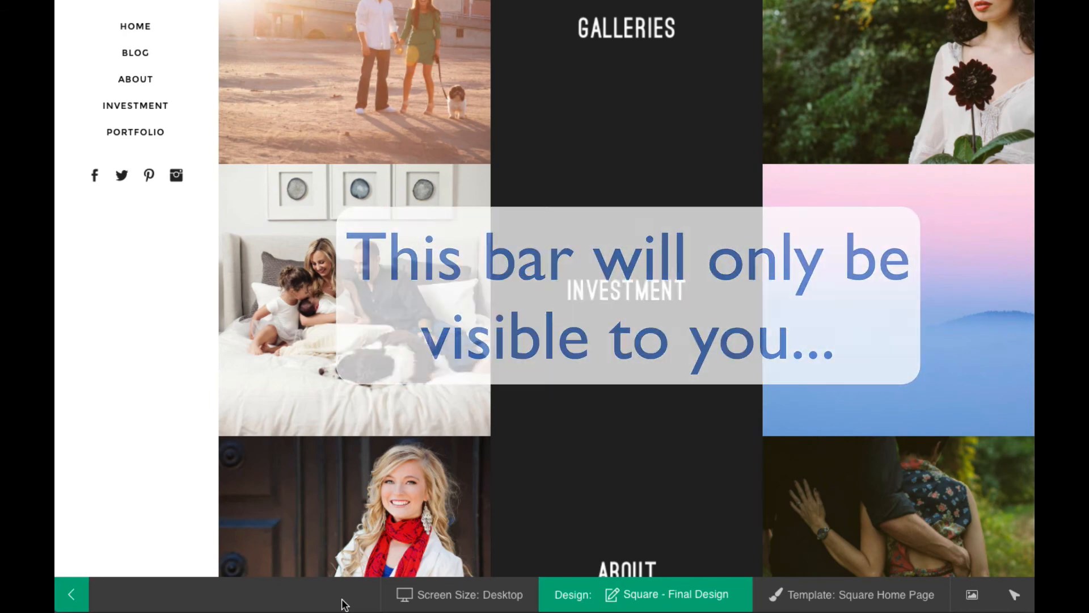
pyautogui.click(679, 582)
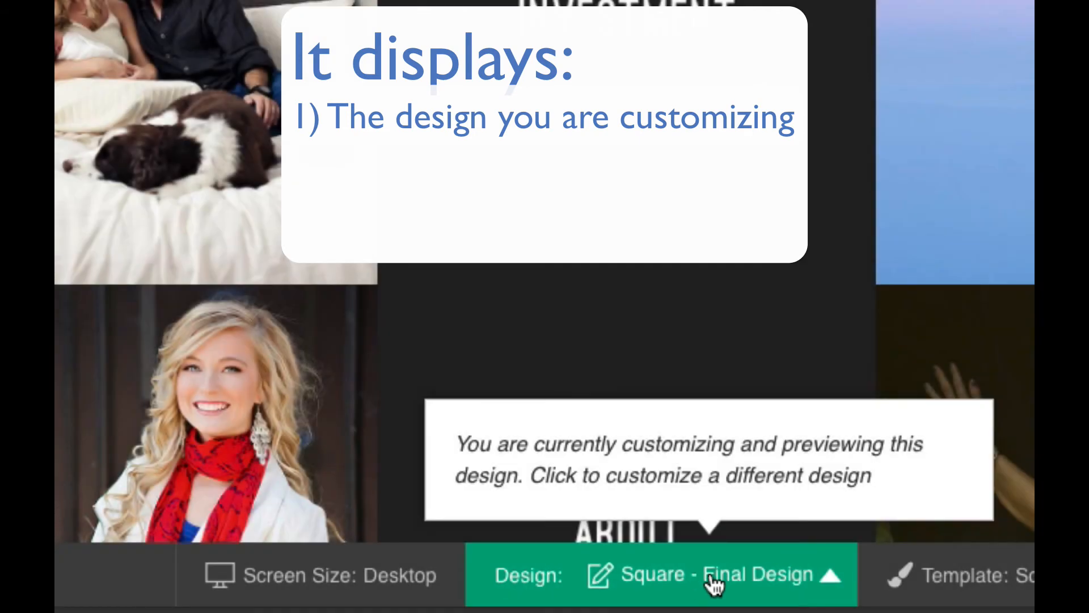
pyautogui.click(715, 590)
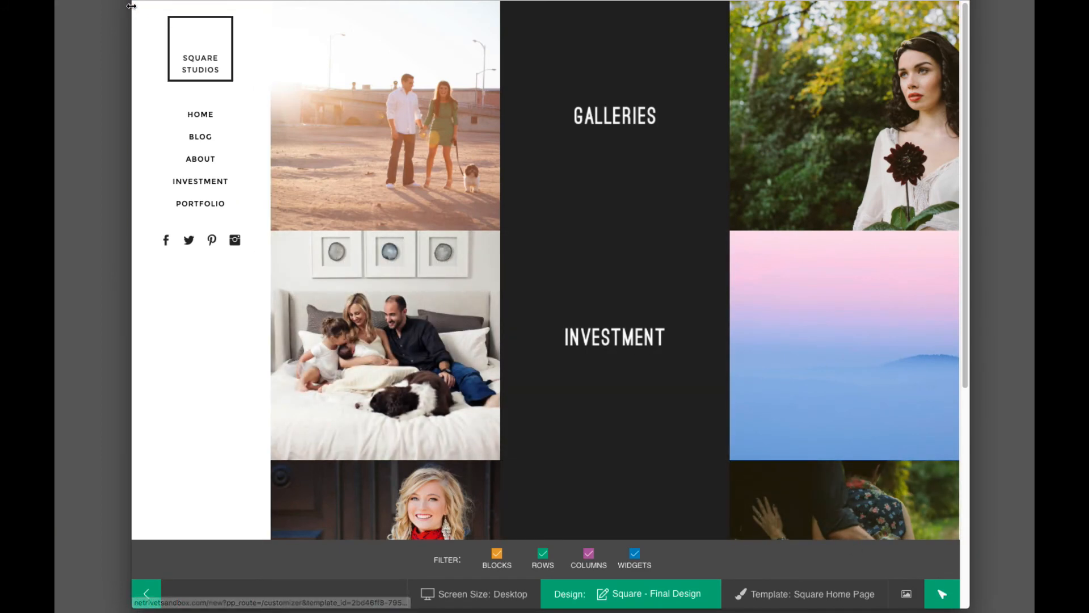
pyautogui.moveTo(200, 48)
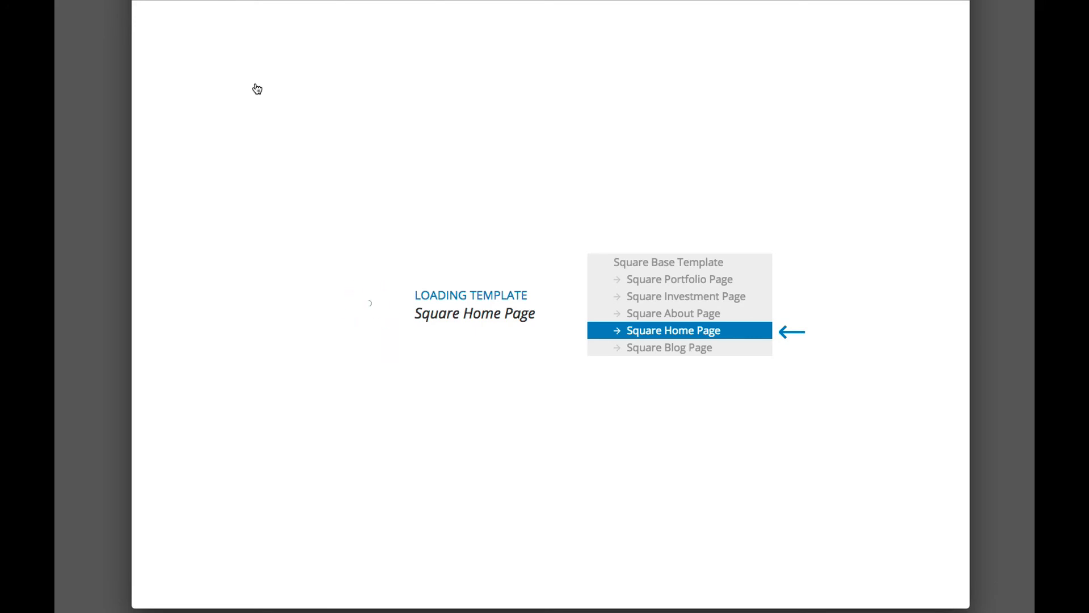
# Return from the Square Home Page template to the WordPress dashboard.
pyautogui.click(673, 330)
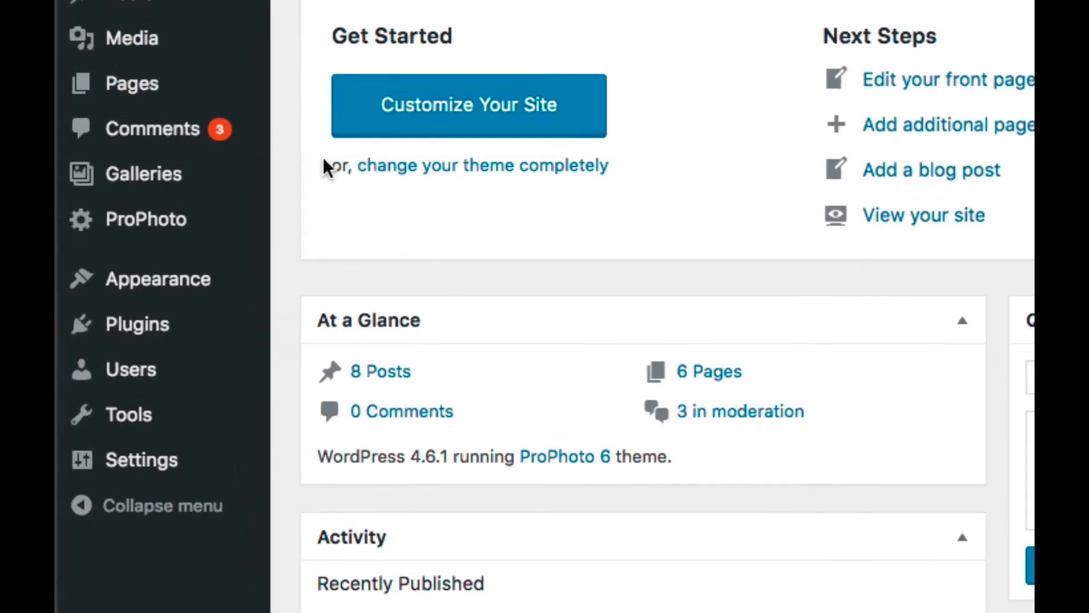
# Browse ProPhoto Settings into Site Settings and its Forms options.
pyautogui.click(145, 219)
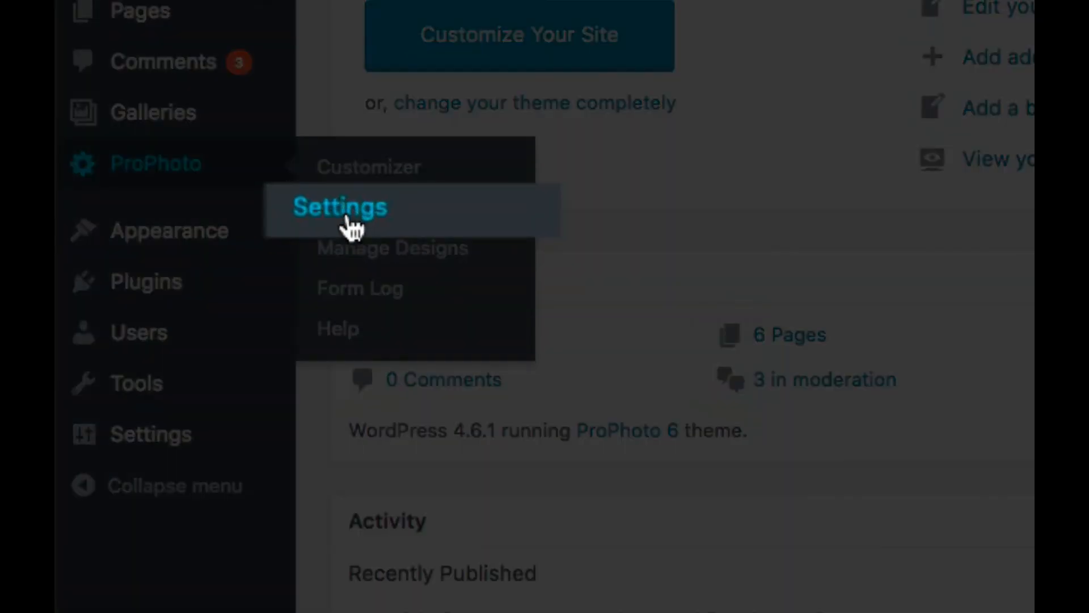
pyautogui.click(340, 206)
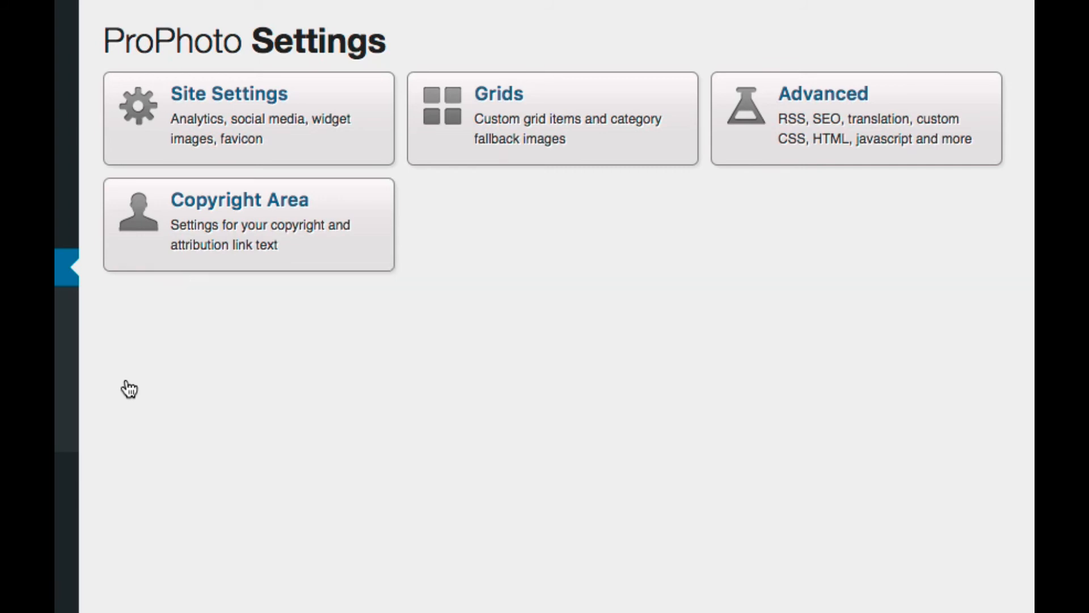
pyautogui.click(229, 93)
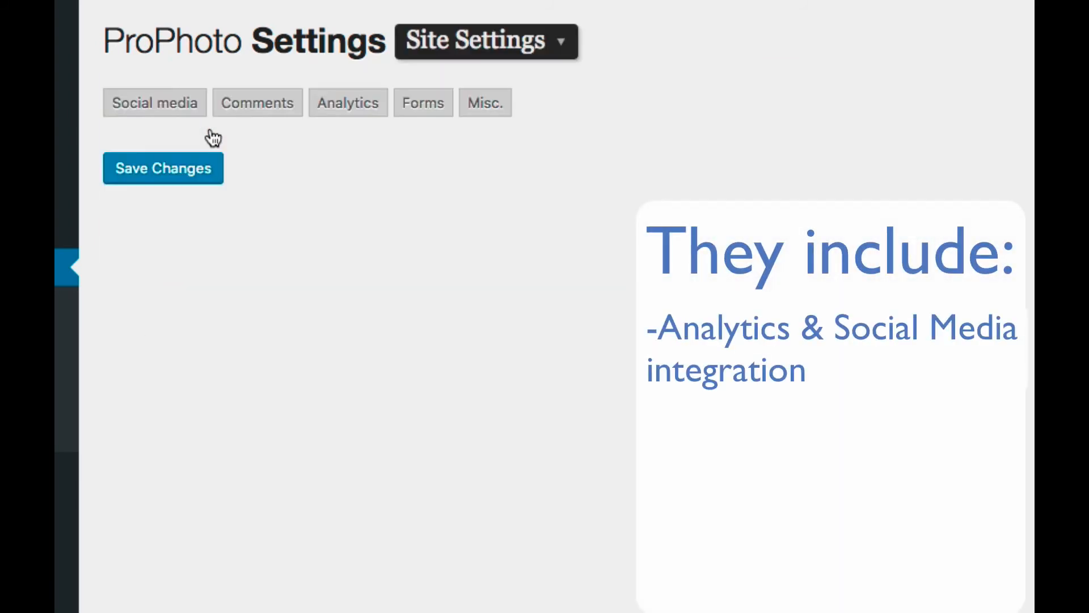
pyautogui.click(348, 102)
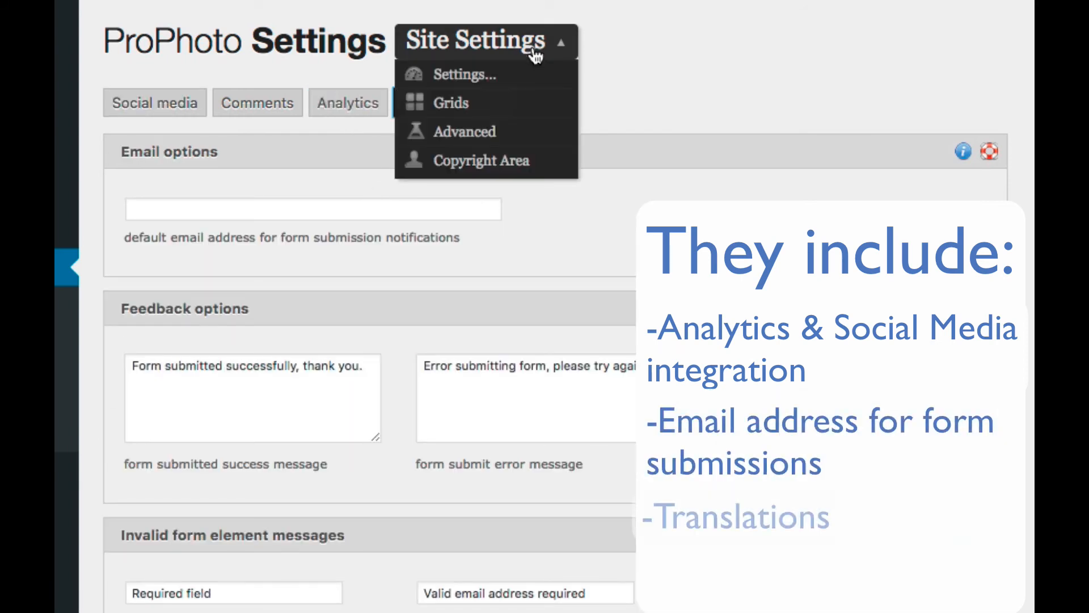
# Switch to the Advanced settings and view the Translation options.
pyautogui.click(464, 131)
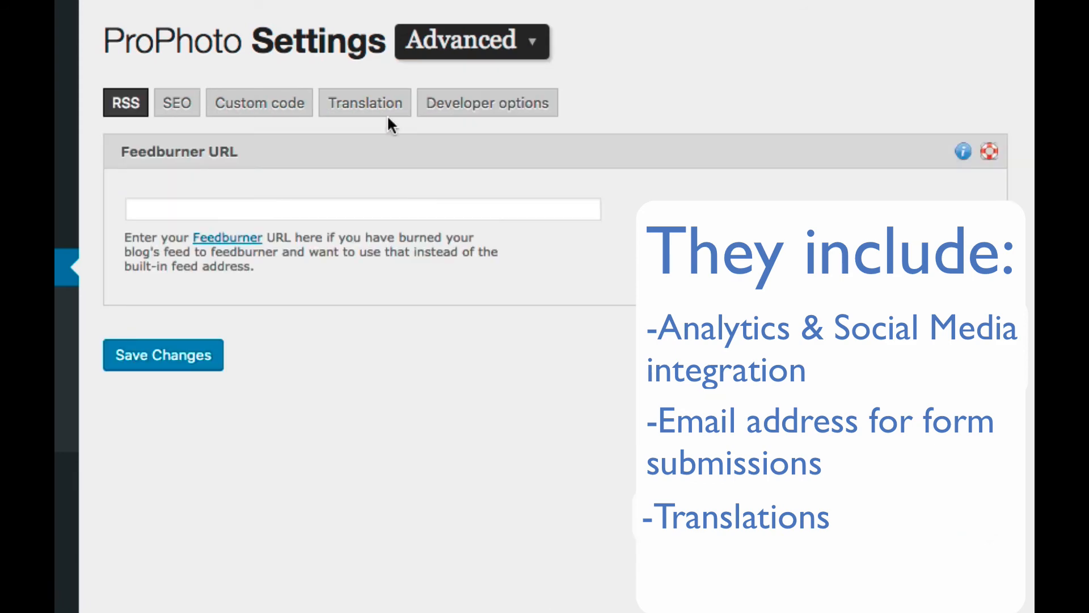
pyautogui.click(365, 103)
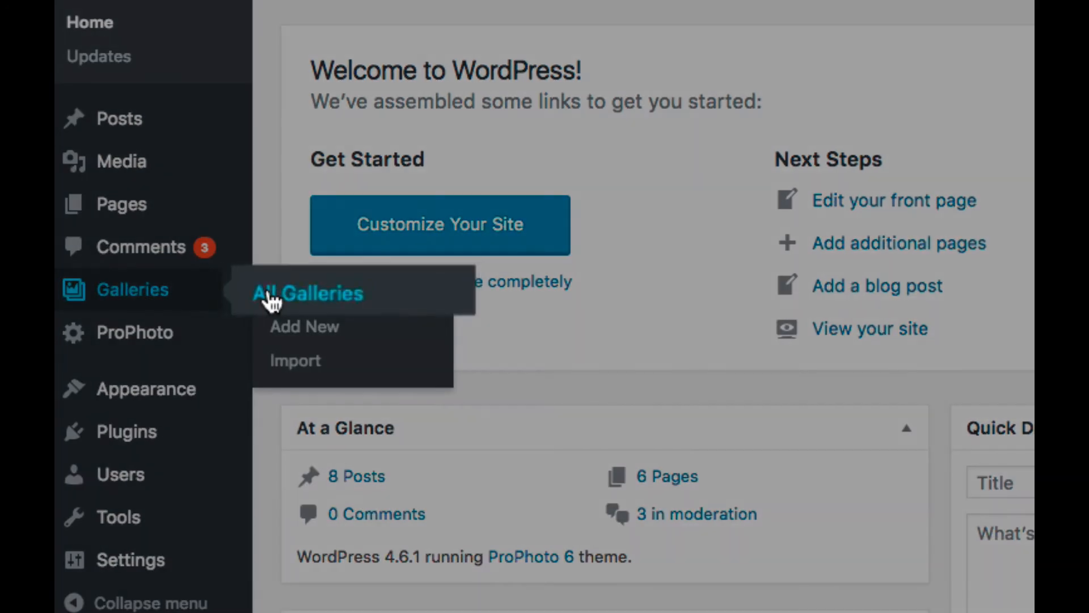
# List all four ProPhoto galleries and start a new Family Portraits entry.
pyautogui.click(307, 293)
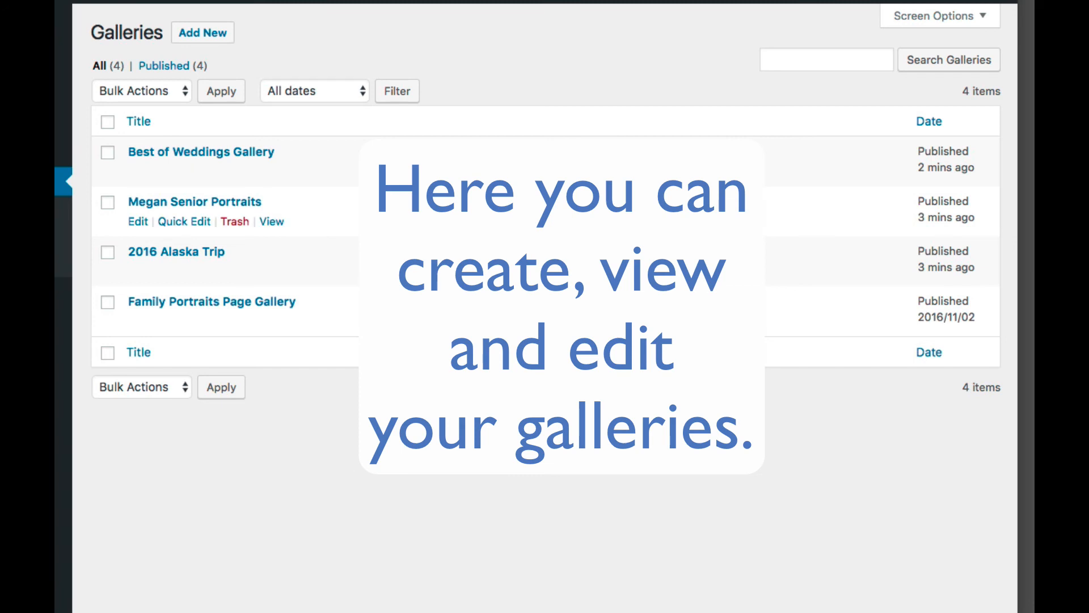
pyautogui.moveTo(210, 35)
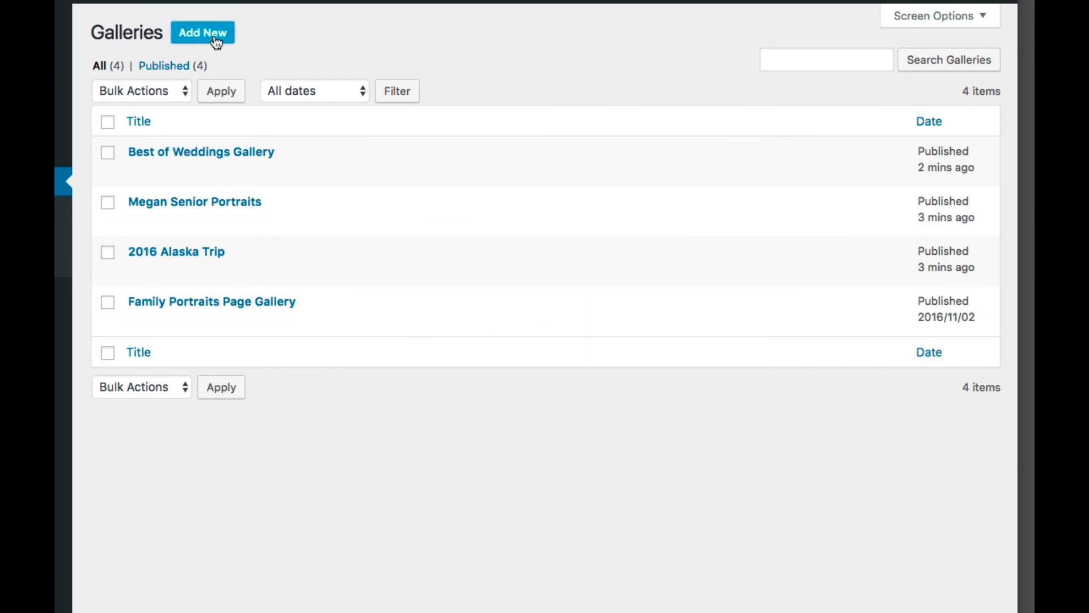
pyautogui.click(202, 32)
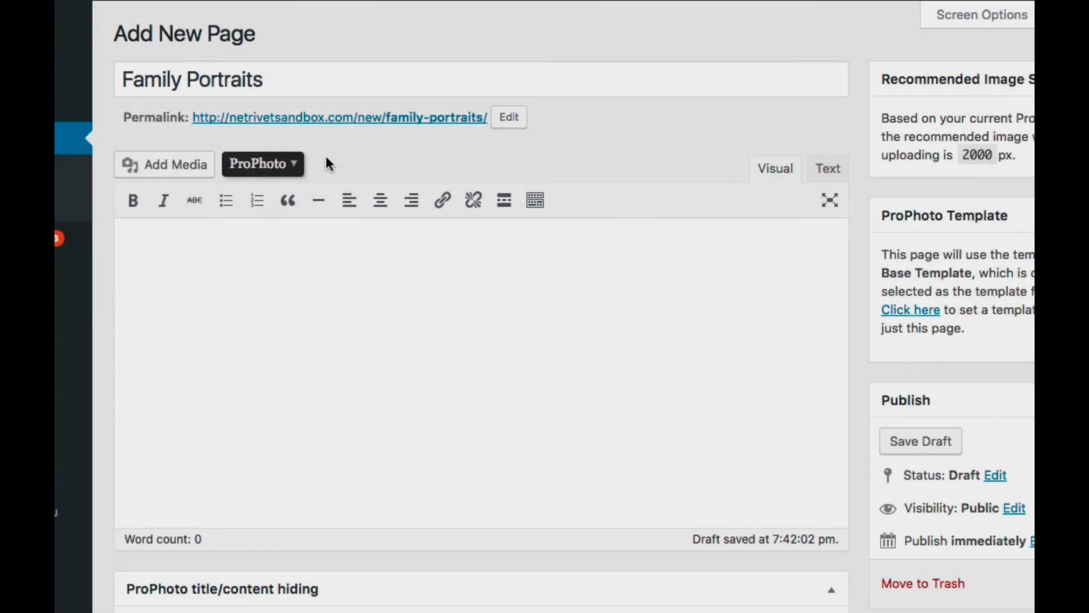
# Embed the Family Portraits Page Gallery into the page via ProPhoto's insert options.
pyautogui.click(290, 214)
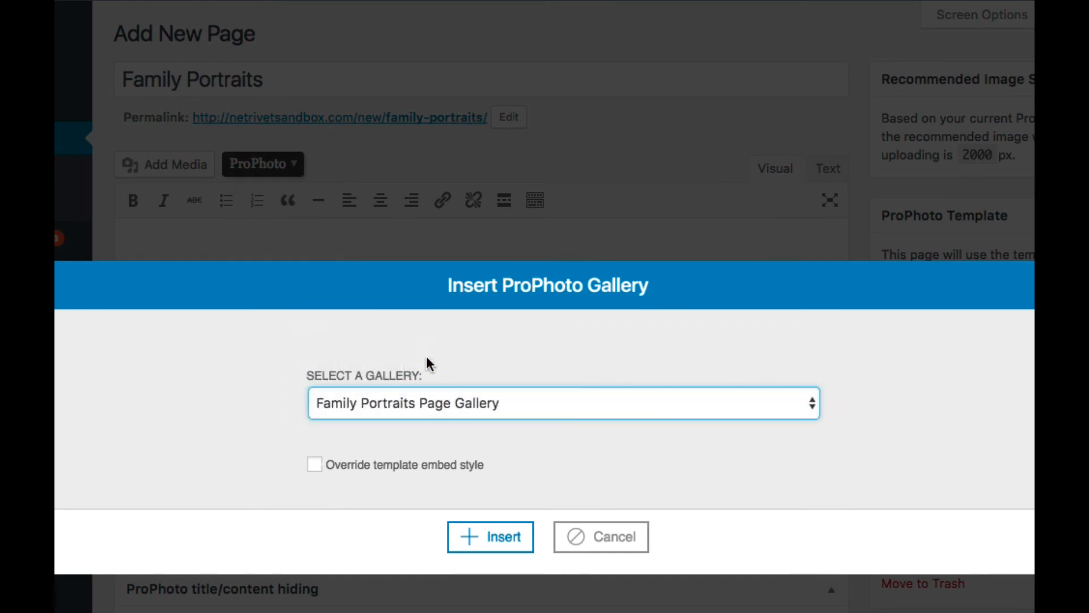
pyautogui.click(490, 536)
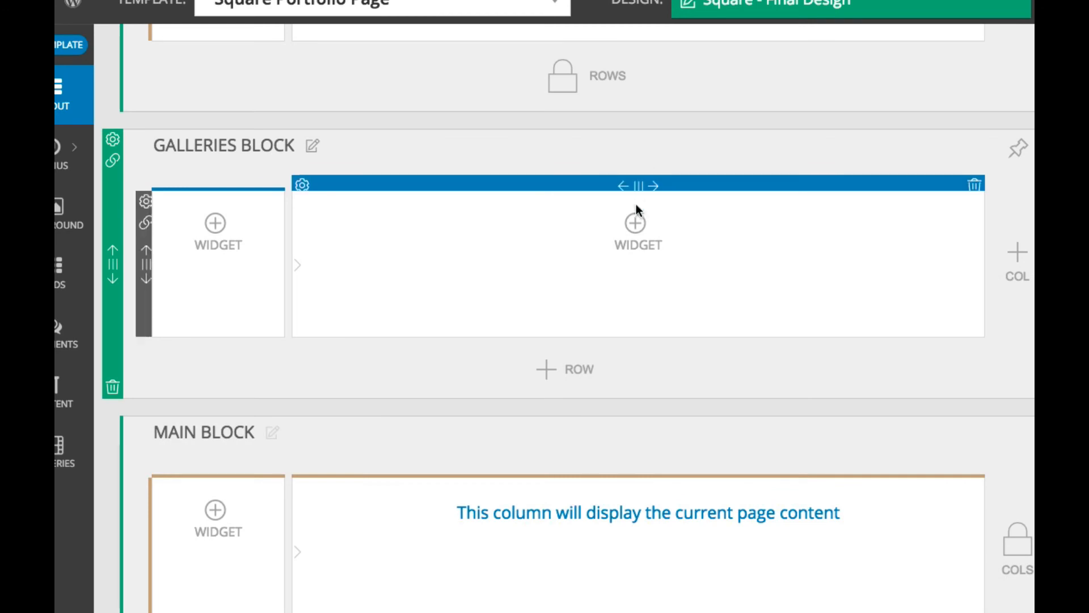
# Leave the Square Portfolio Page galleries block for the prophoto.com home page.
pyautogui.click(634, 223)
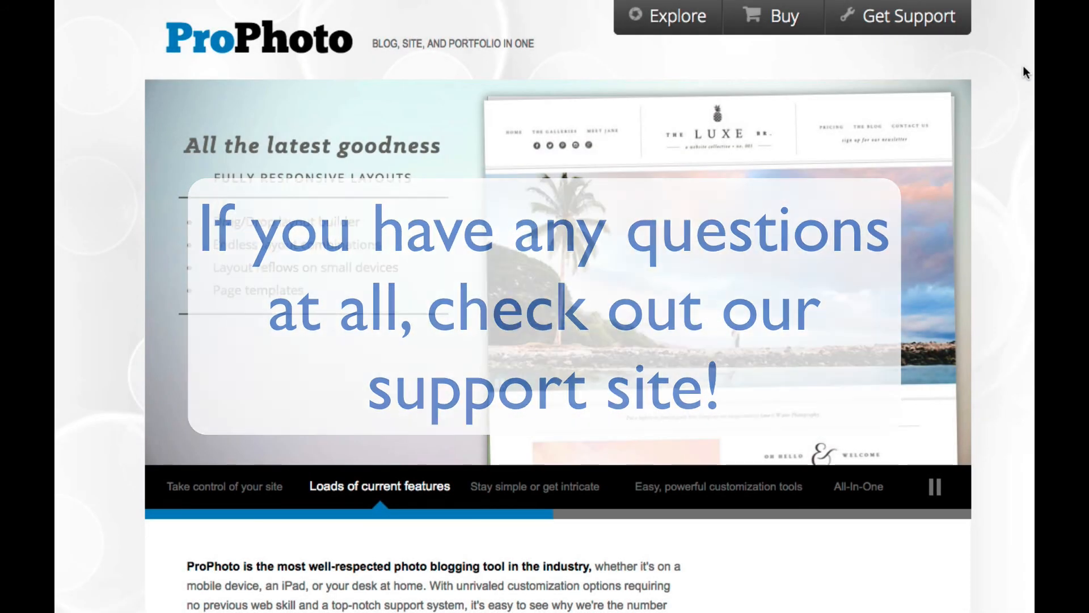
# Reach the ProPhoto 6 Tutorials support site from the Get Support menu.
pyautogui.click(894, 14)
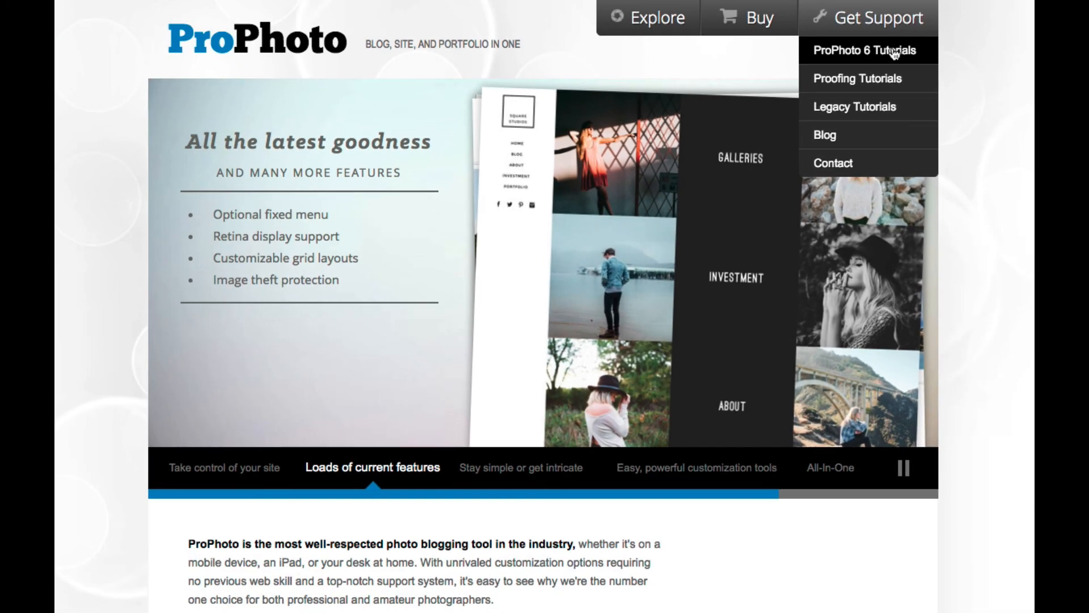
pyautogui.click(867, 49)
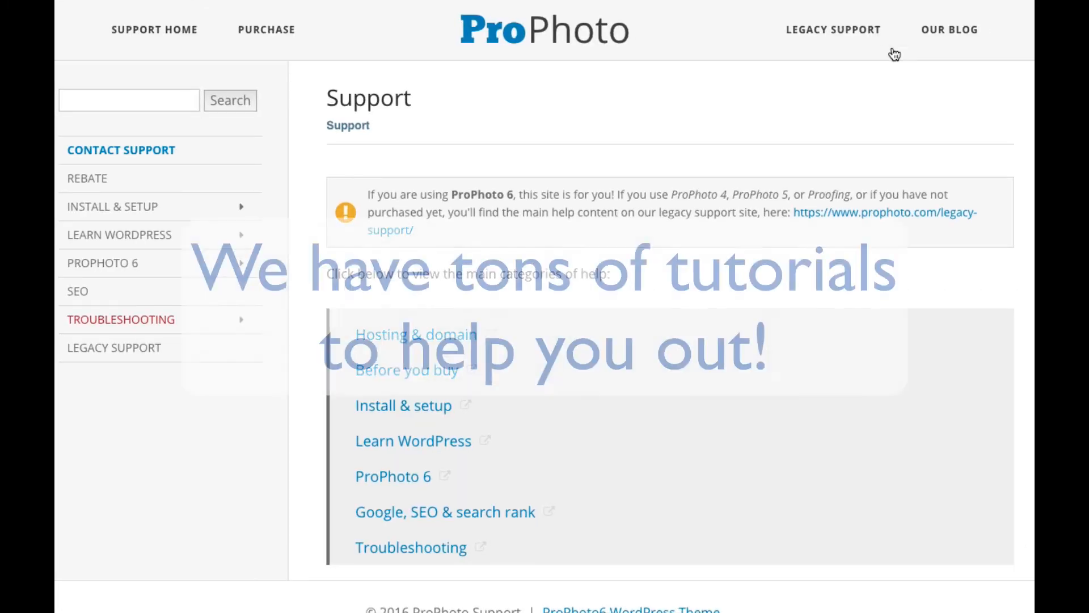